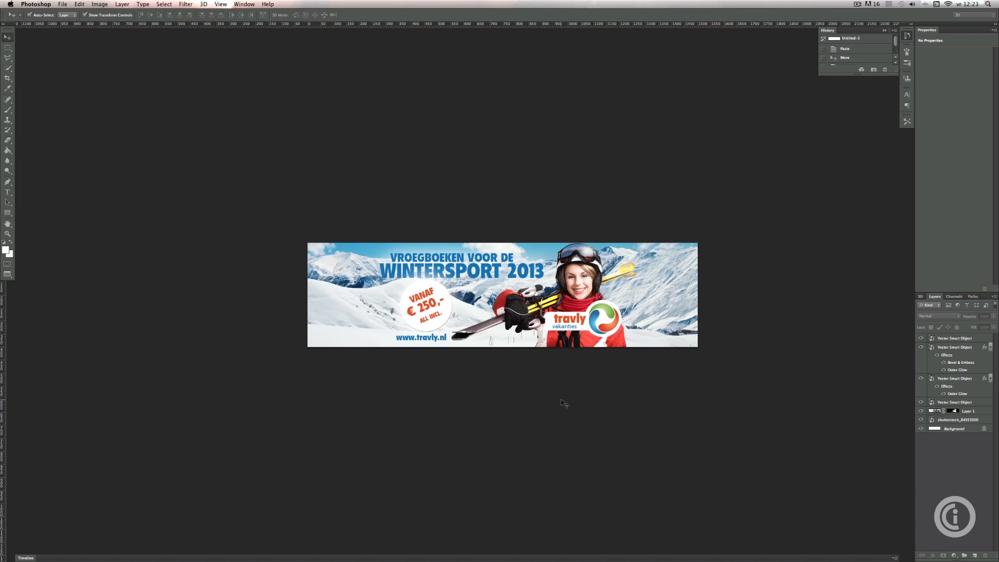
mouse_move(496, 369)
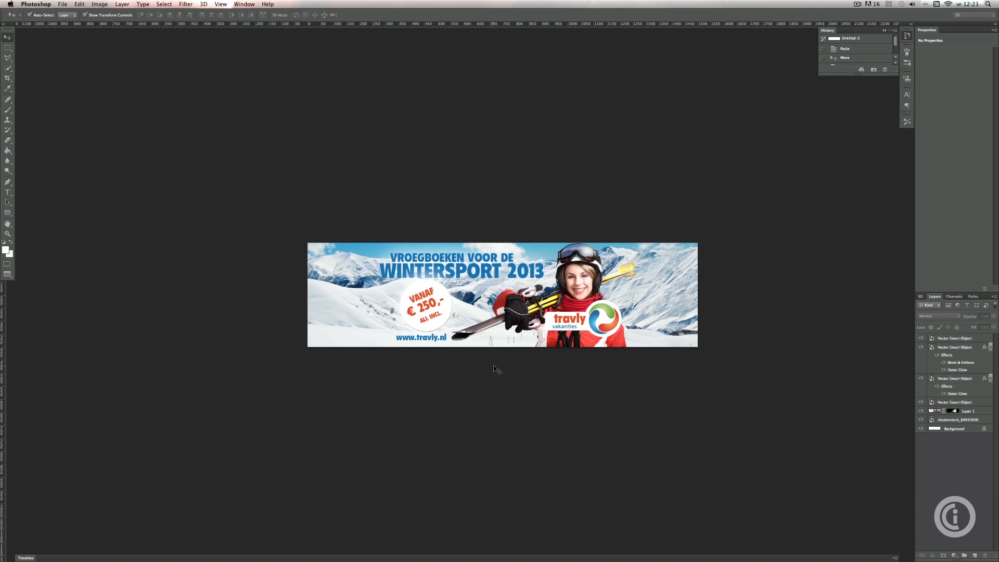
mouse_move(421, 358)
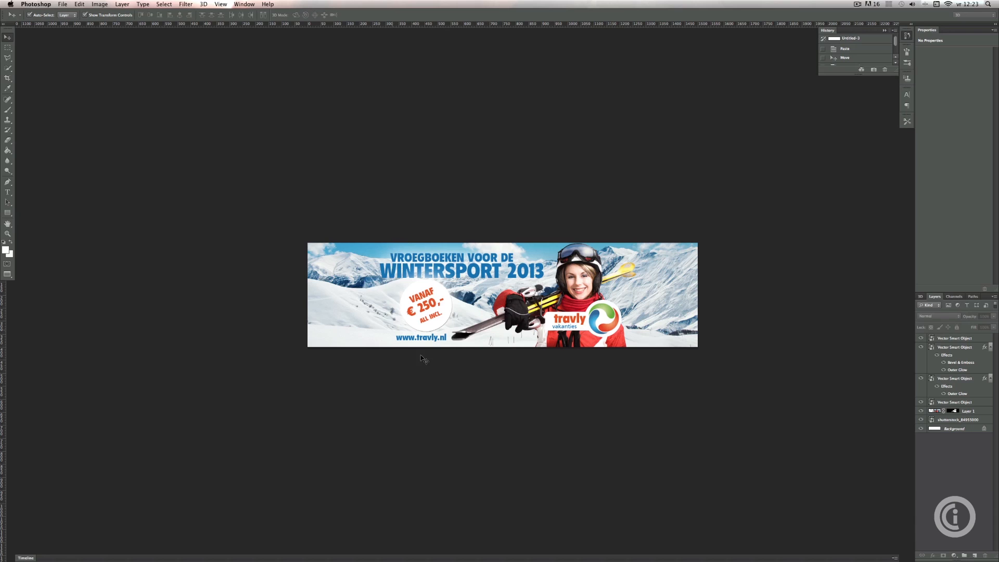
mouse_move(455, 300)
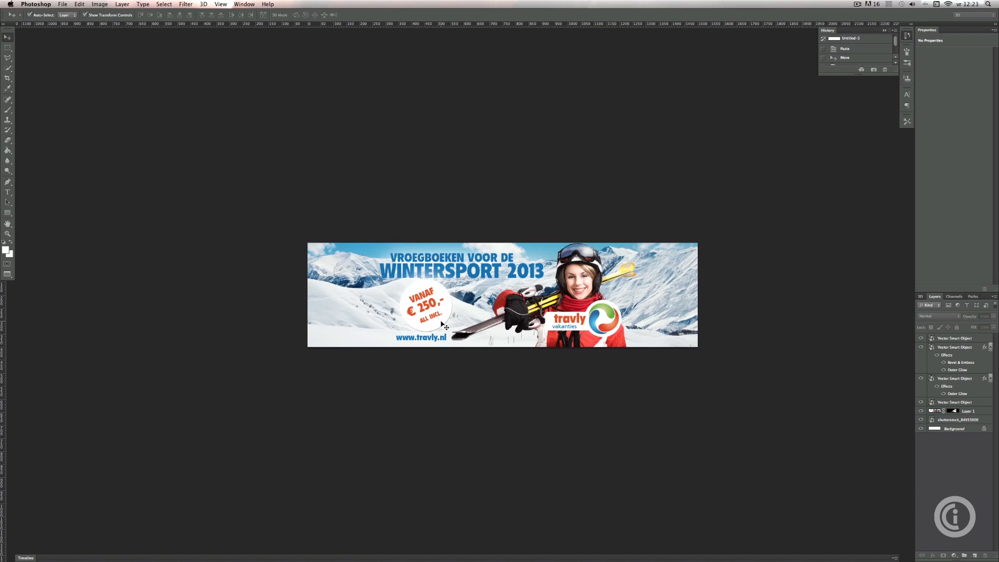
mouse_move(478, 394)
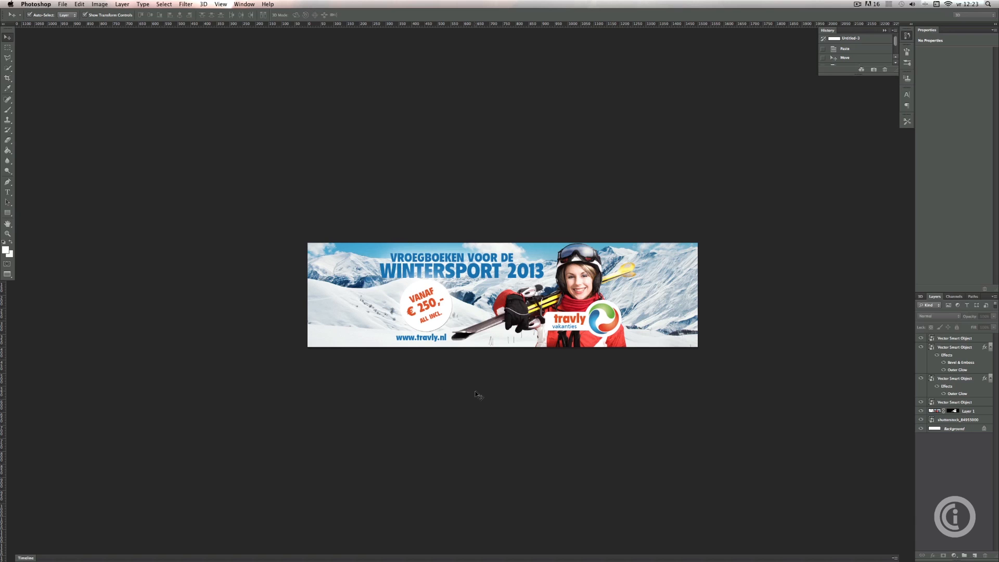
mouse_move(750, 410)
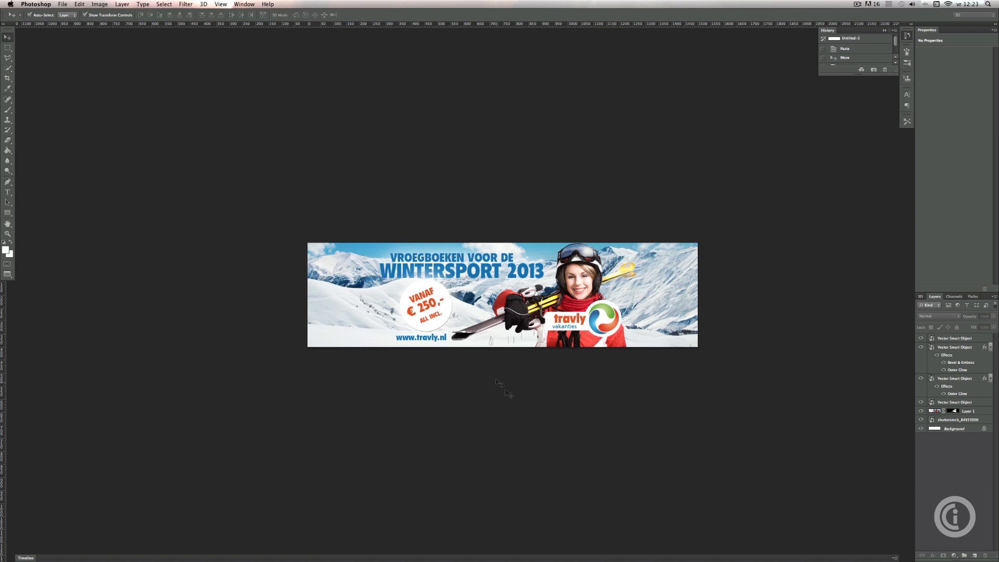
mouse_move(621, 448)
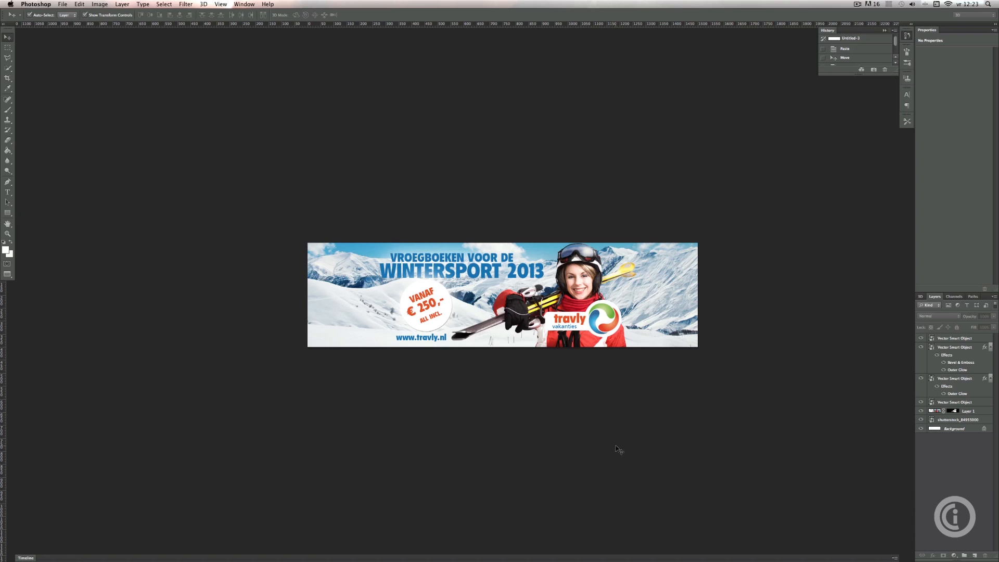
mouse_move(615, 440)
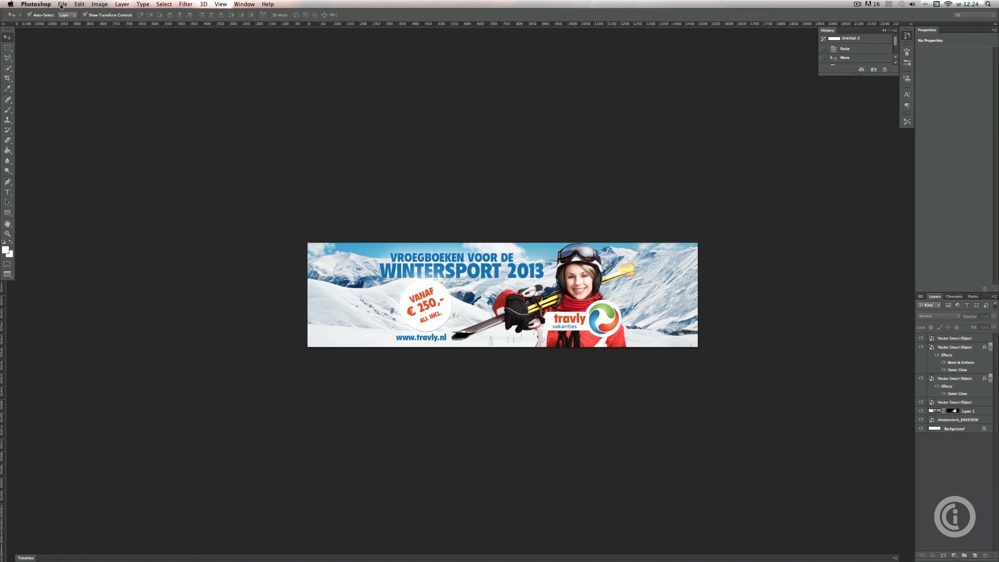
Launch Photoshop's Export Layers to Files script from the File menu.
left_click(62, 3)
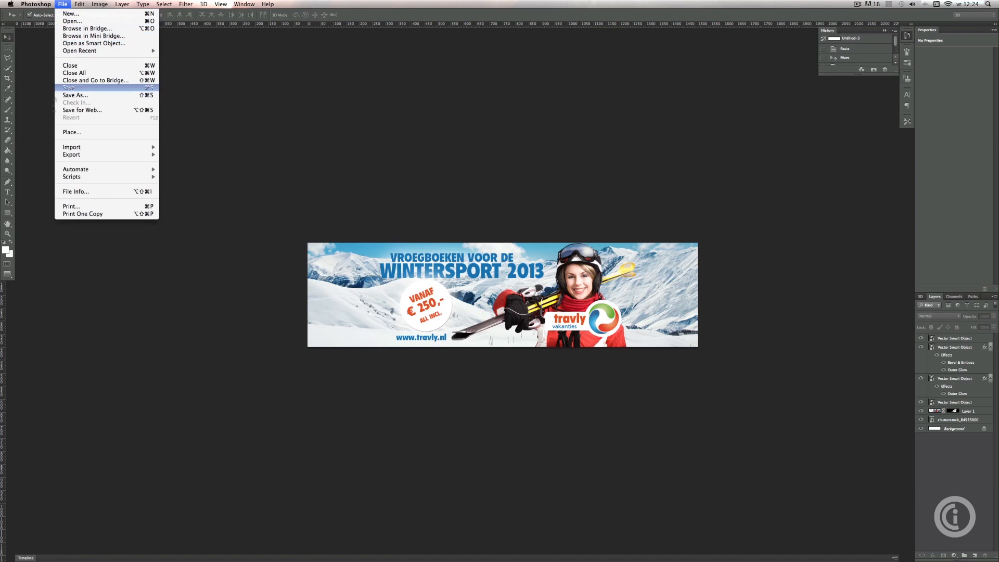
mouse_move(71, 177)
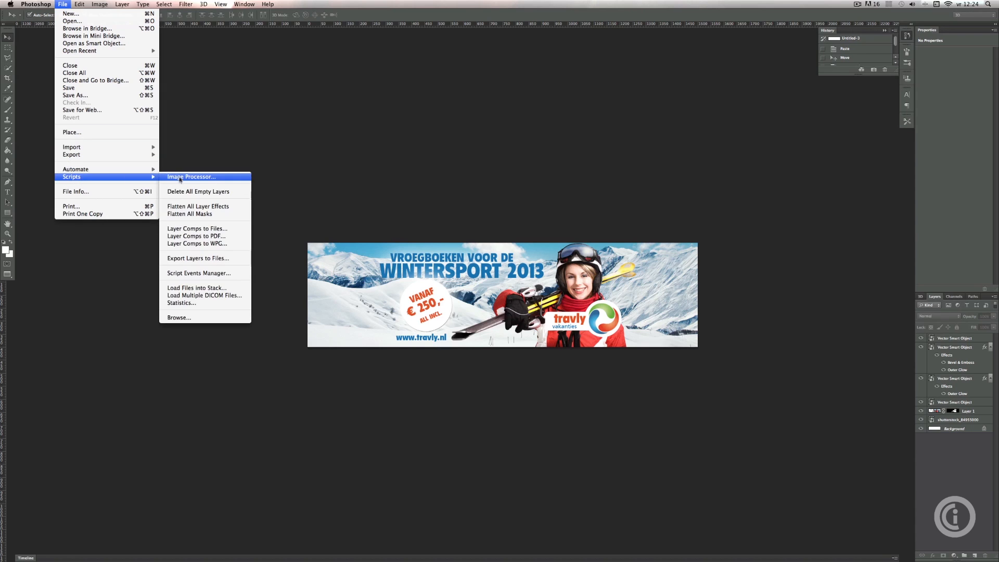
mouse_move(198, 258)
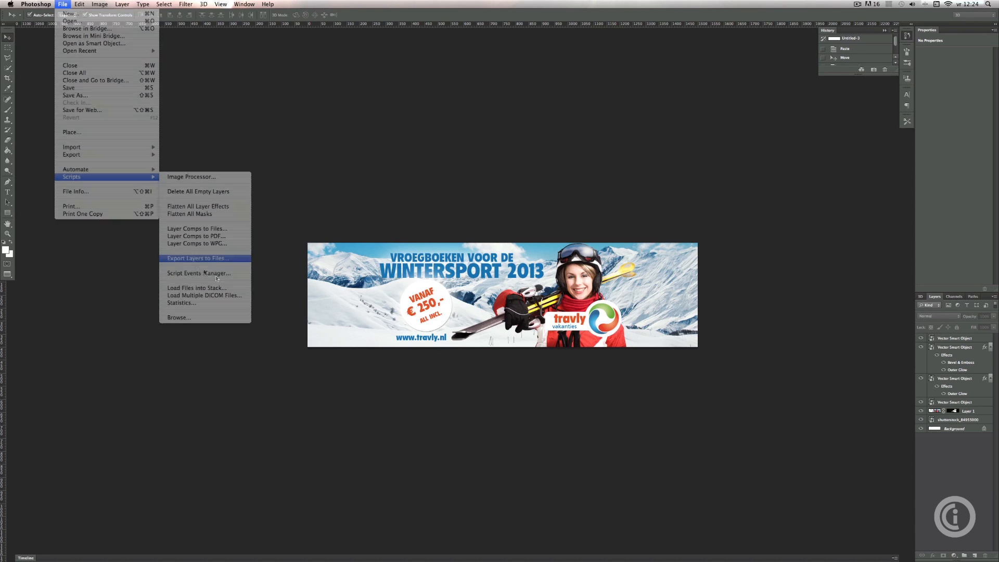
left_click(197, 258)
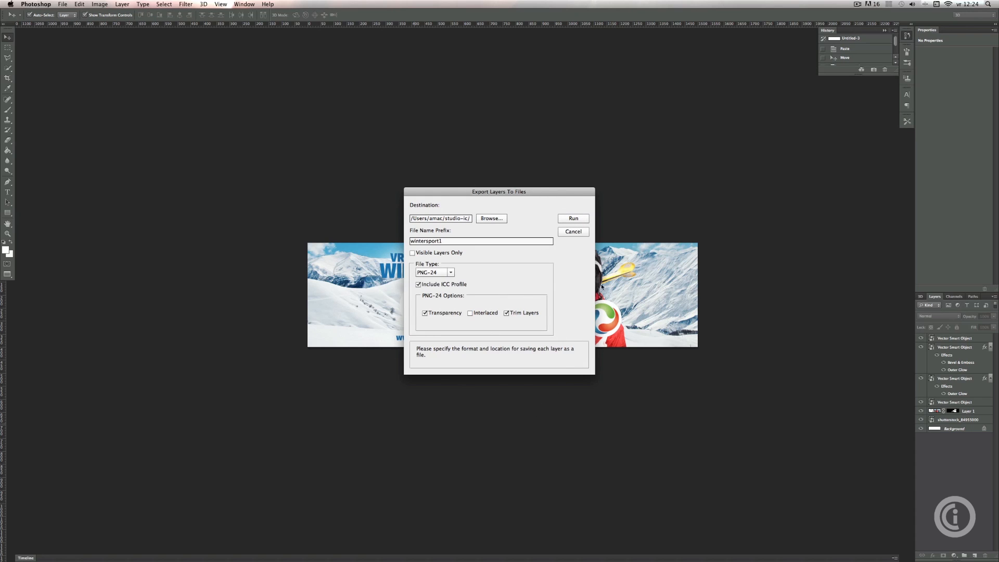
mouse_move(513, 283)
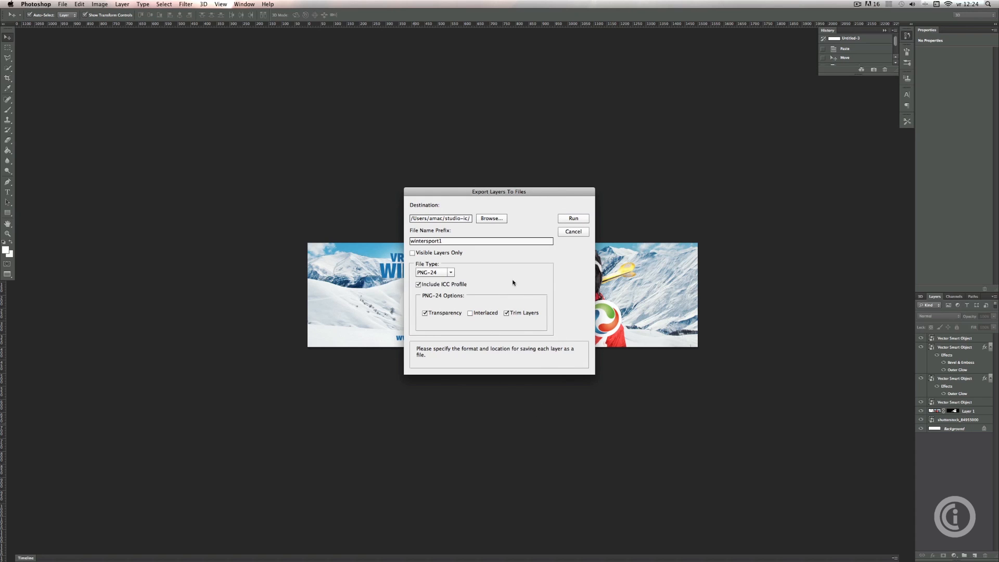
mouse_move(473, 227)
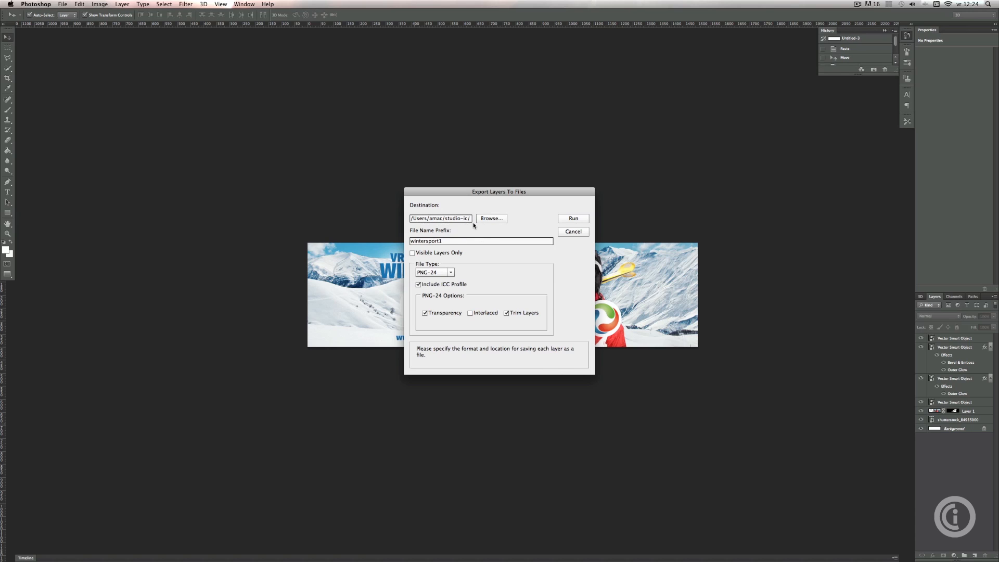
Choose the export destination folder and keep PNG-24 as the file type.
left_click(490, 218)
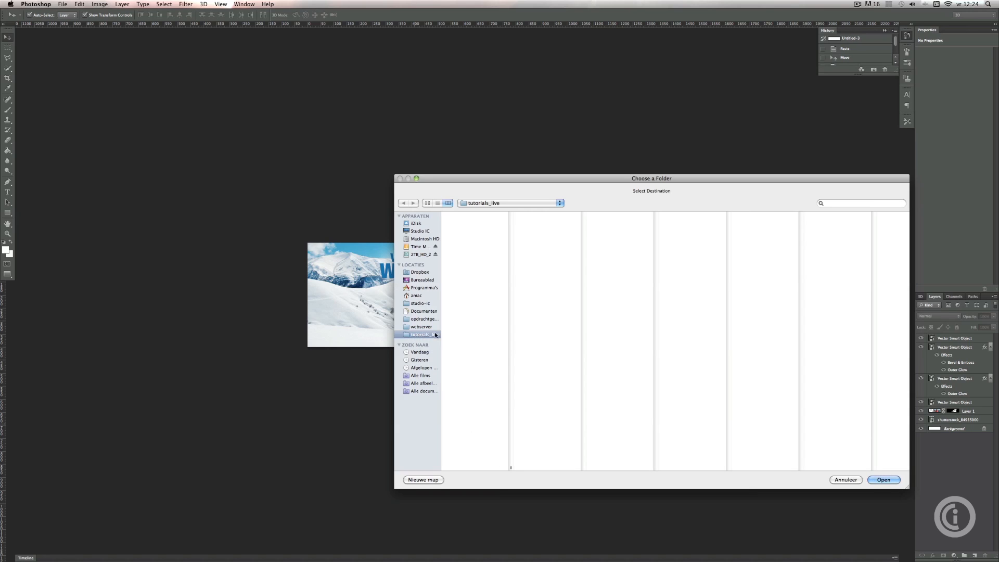
left_click(883, 479)
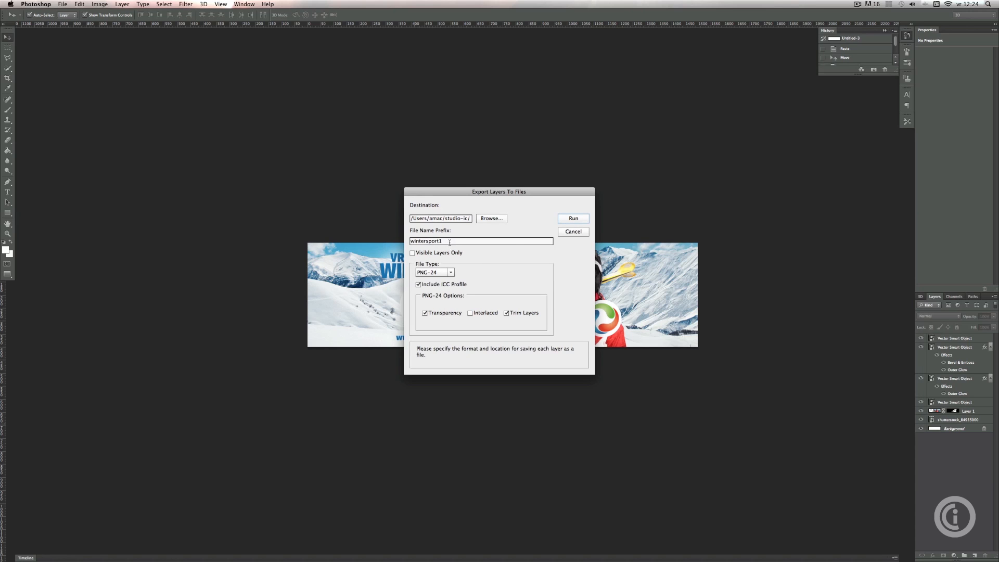
mouse_move(470, 327)
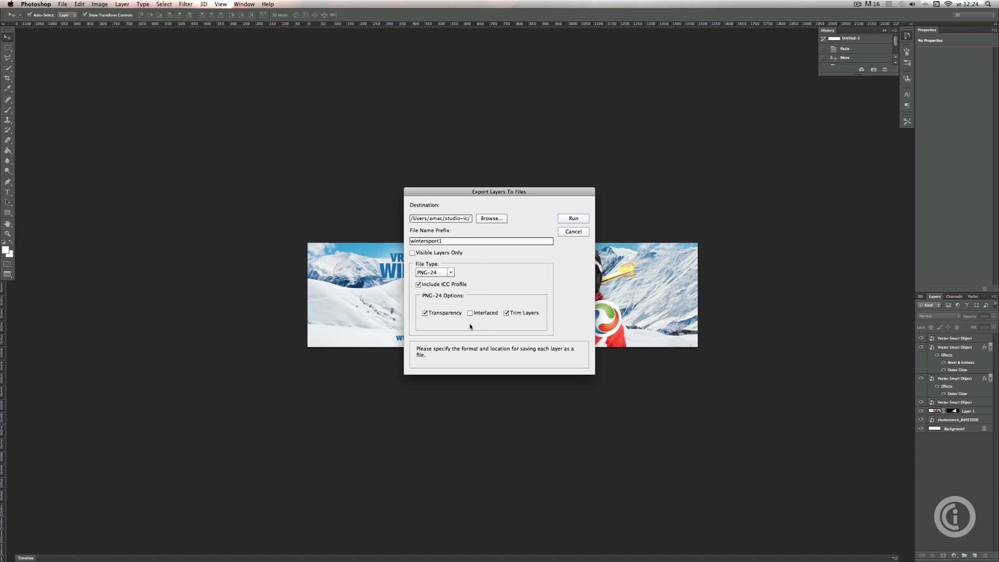
left_click(450, 272)
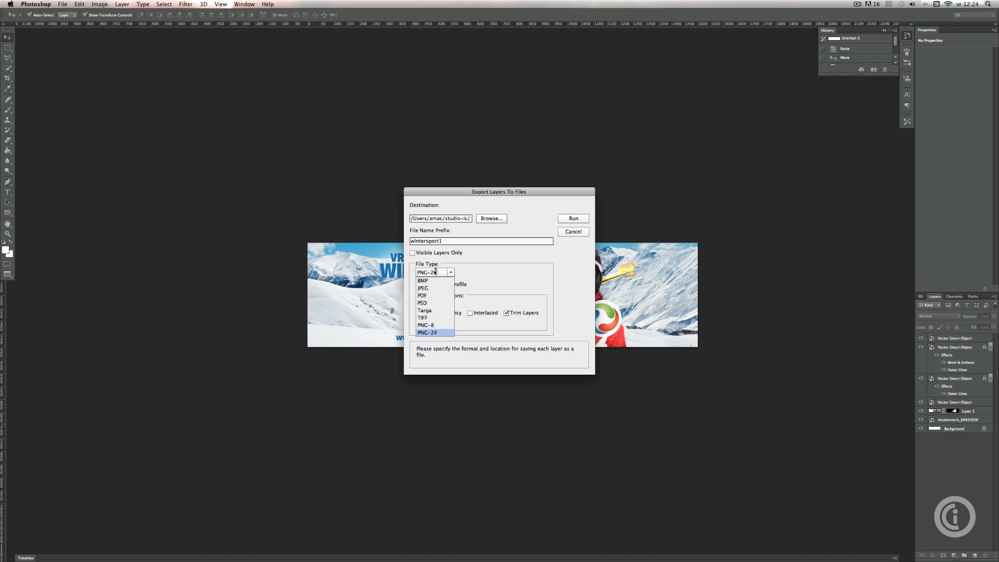
left_click(428, 331)
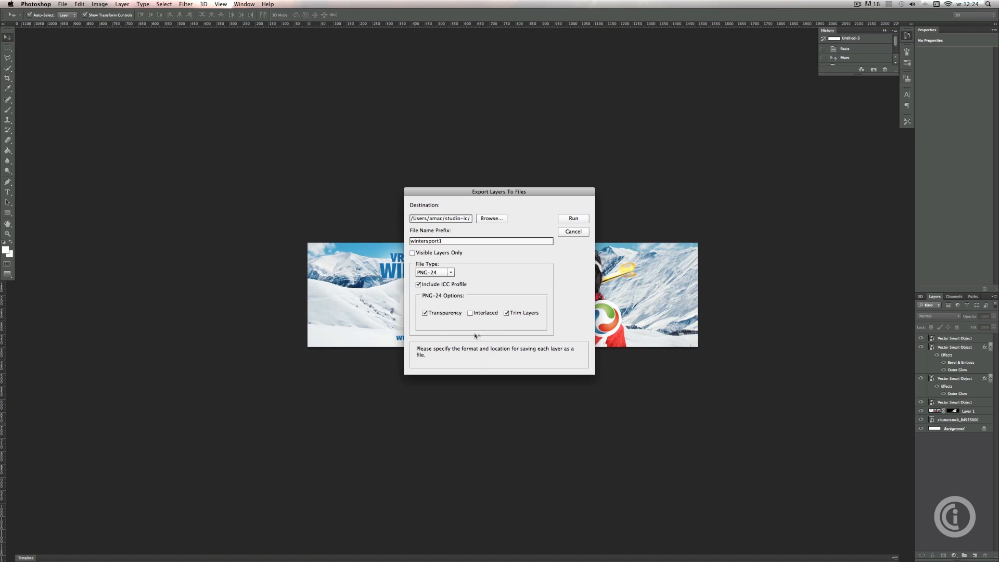
mouse_move(488, 337)
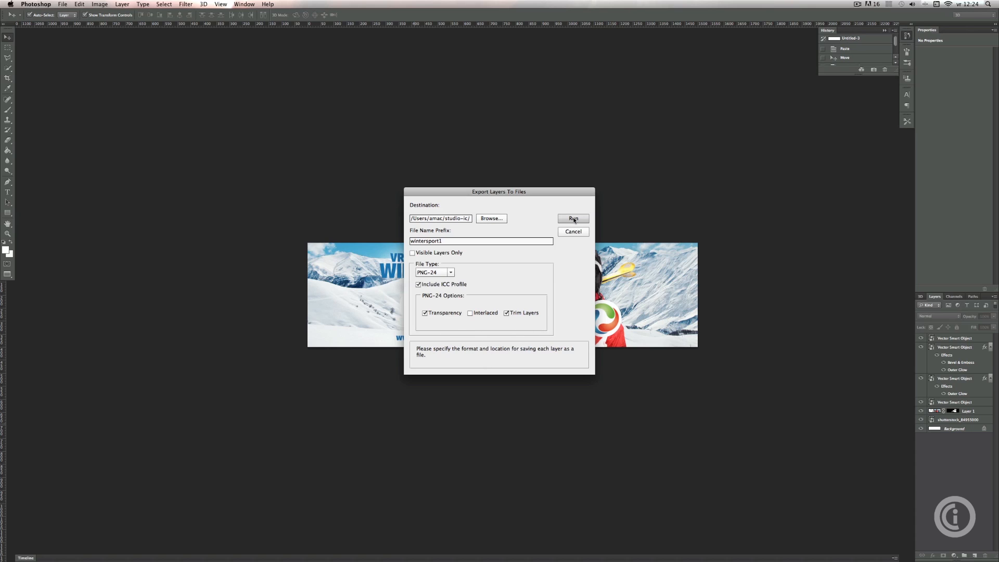
Run the layer export and dismiss the 'was successful' alert.
left_click(572, 218)
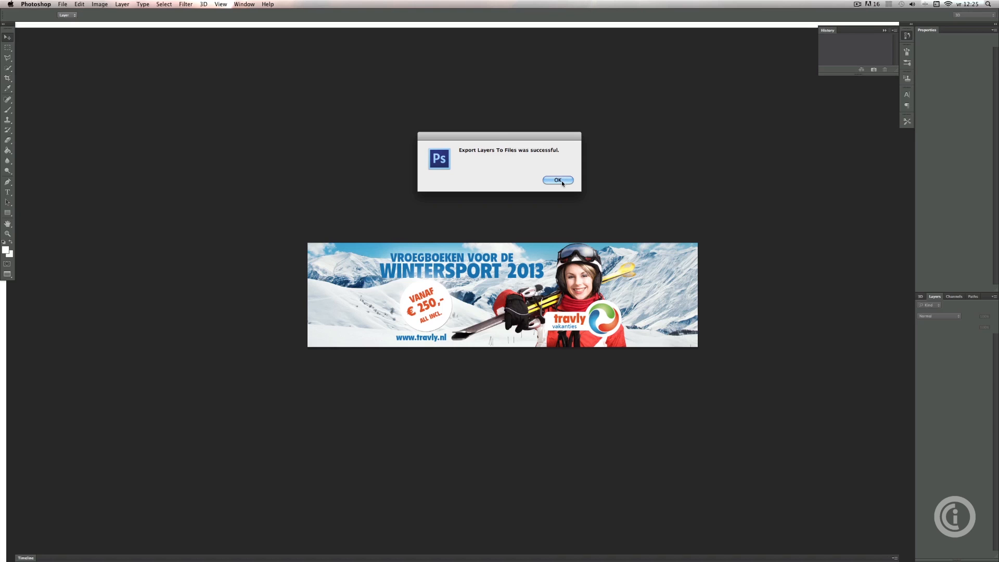
left_click(556, 181)
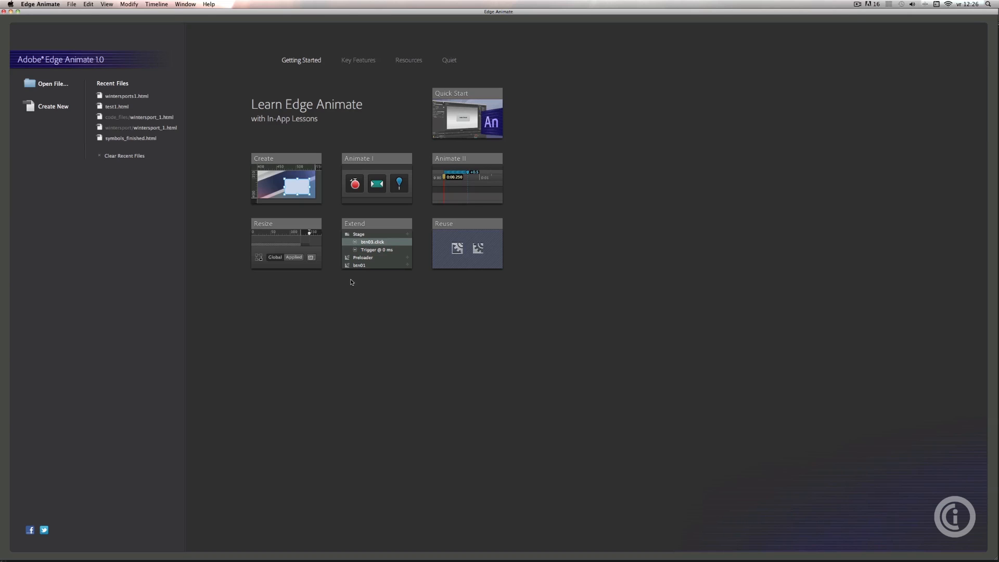
mouse_move(304, 314)
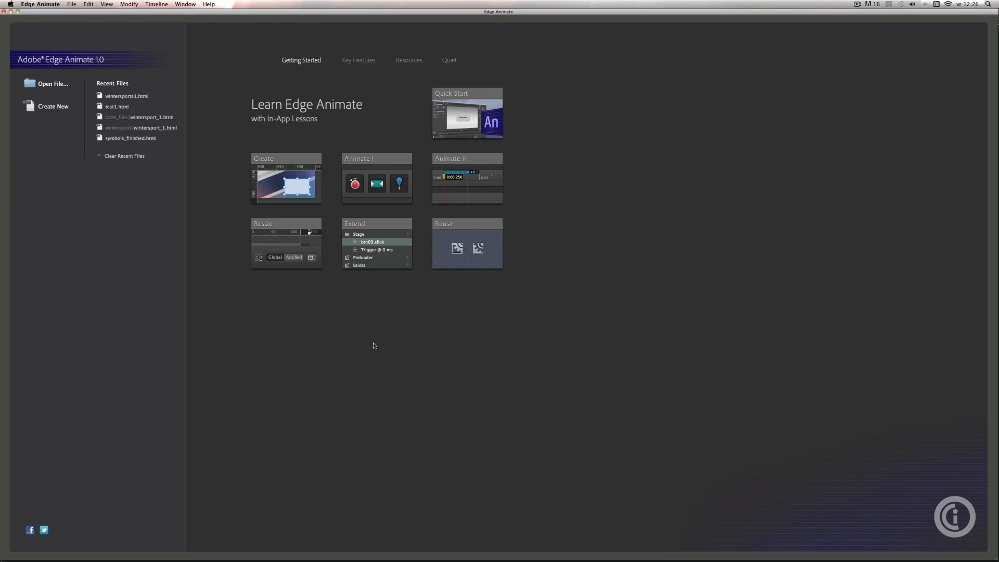
mouse_move(314, 351)
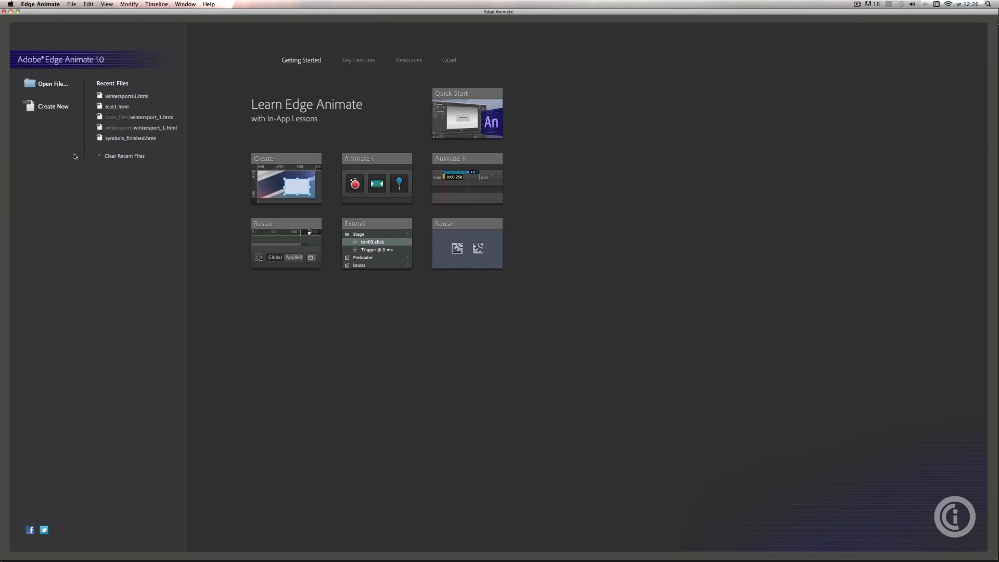
mouse_move(119, 285)
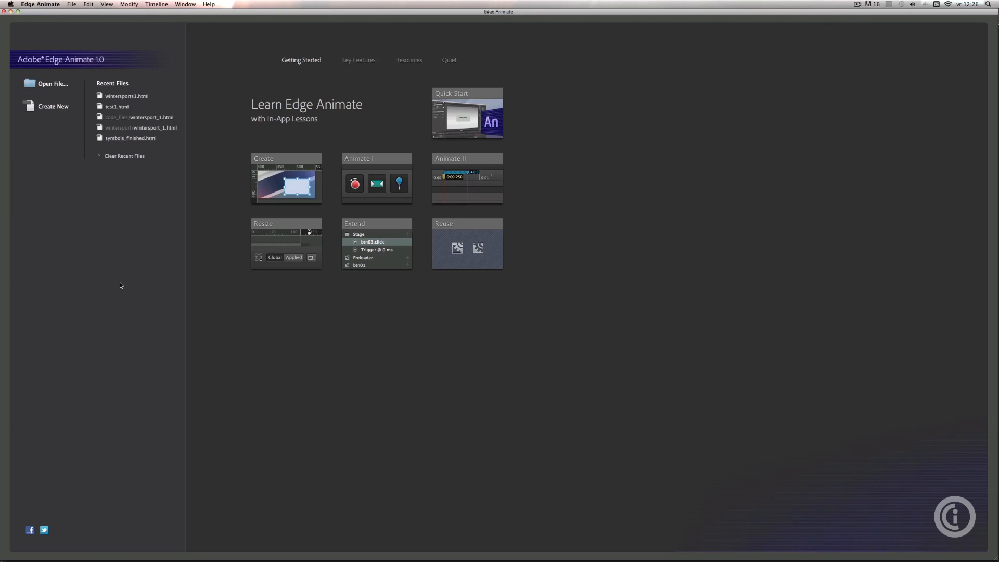
Create a blank 550 × 400 px untitled composition from the welcome screen.
left_click(53, 105)
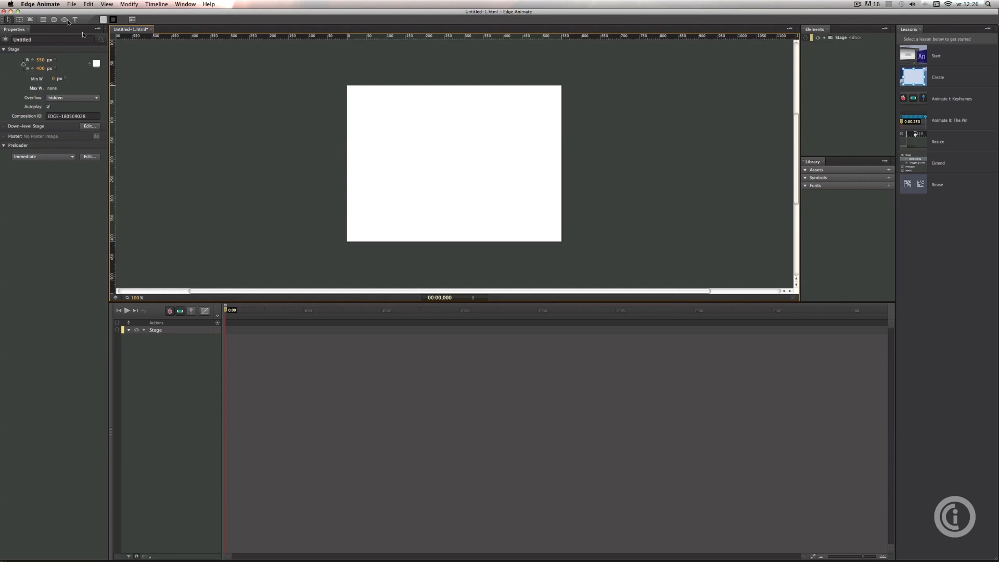
mouse_move(67, 187)
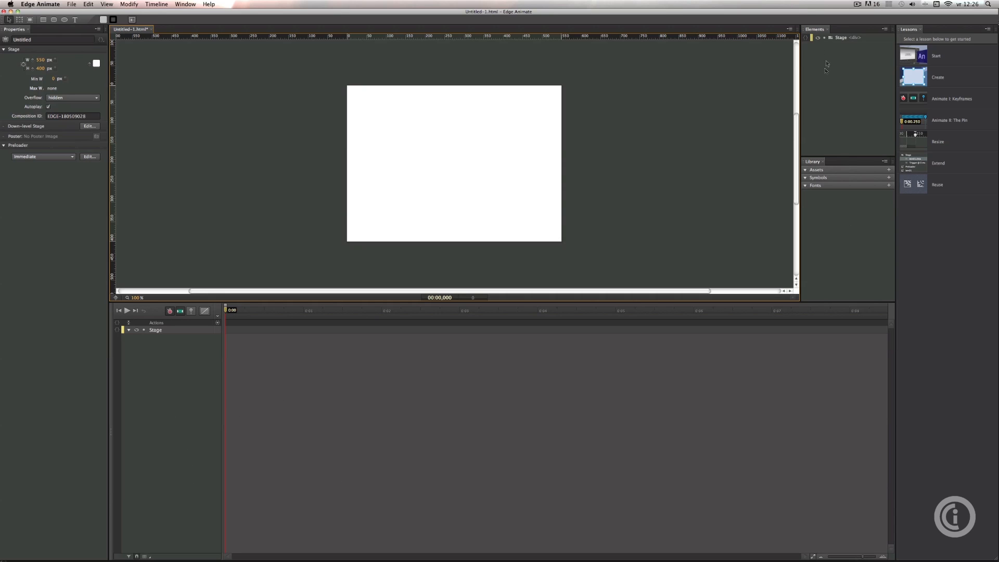
mouse_move(820, 243)
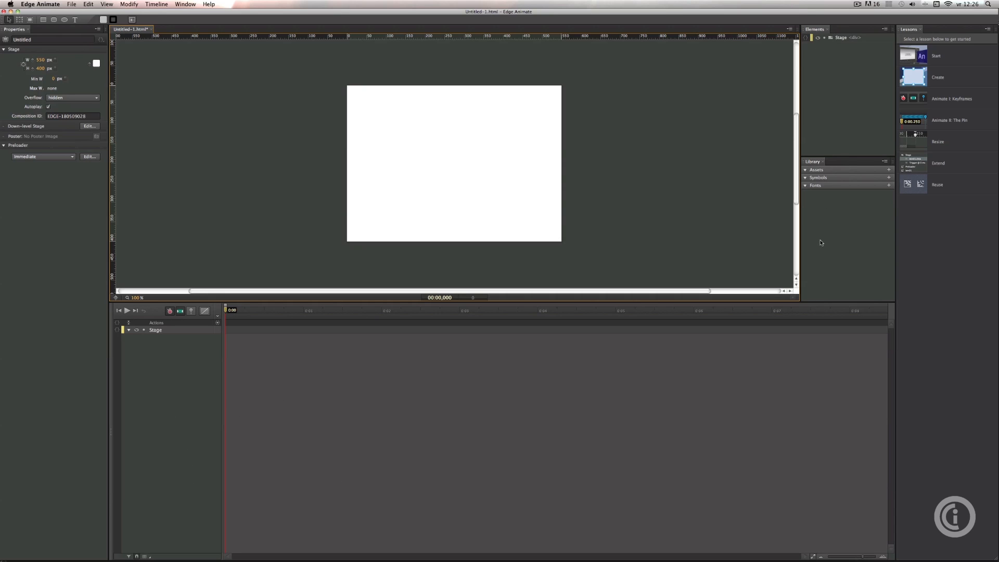
mouse_move(822, 250)
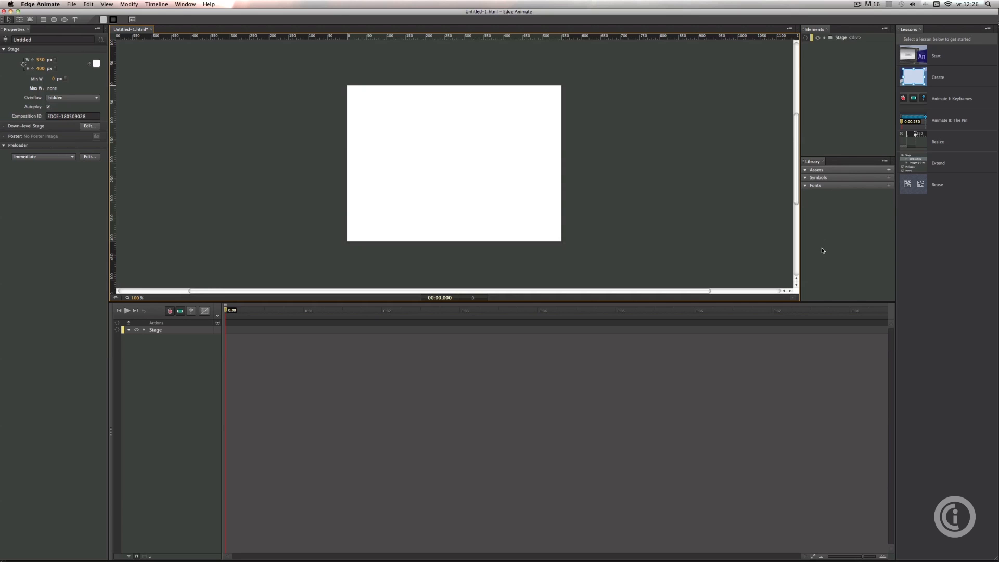
mouse_move(936, 264)
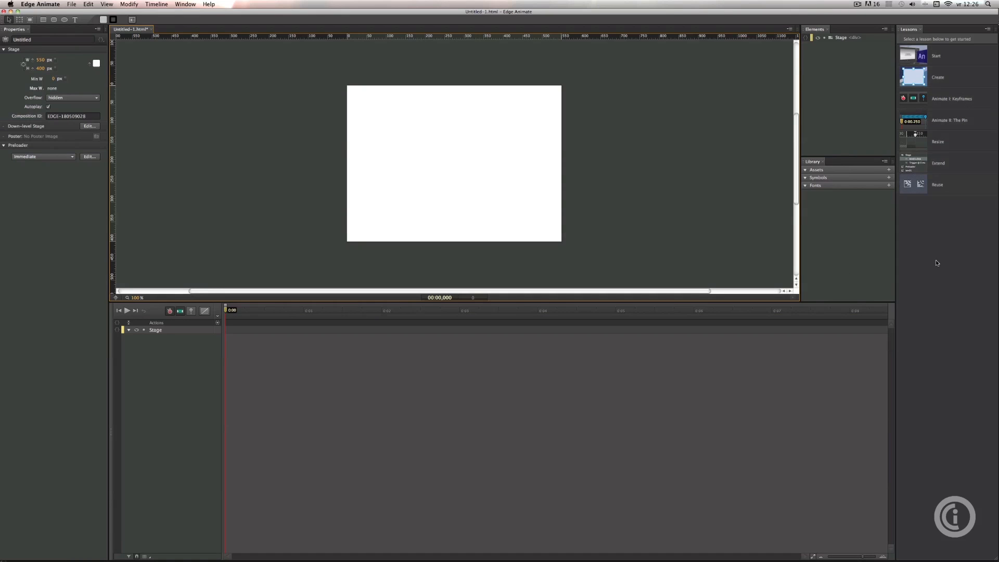
mouse_move(932, 279)
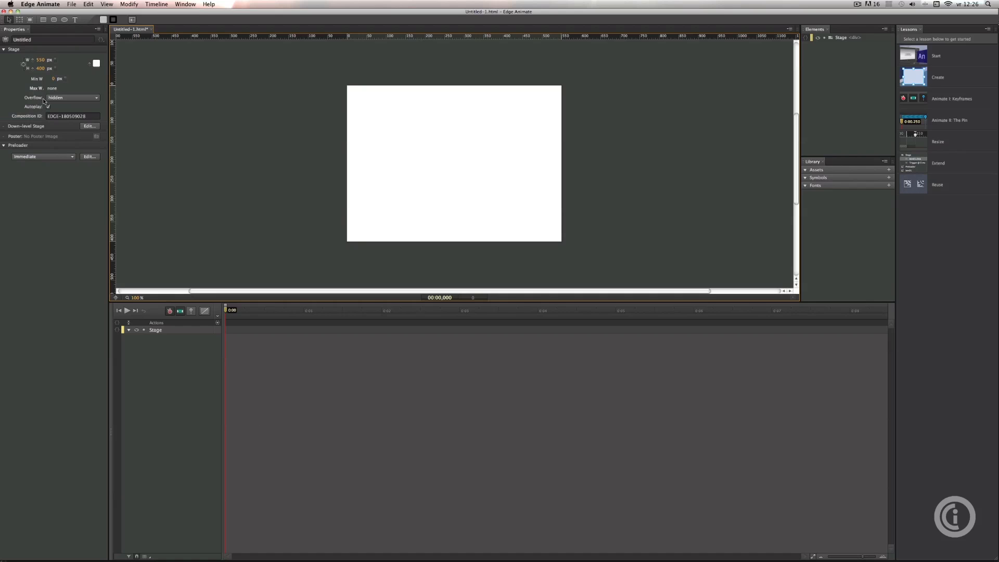
Set the stage width to 1000 px, making the stage 1000 × 400.
left_click(48, 106)
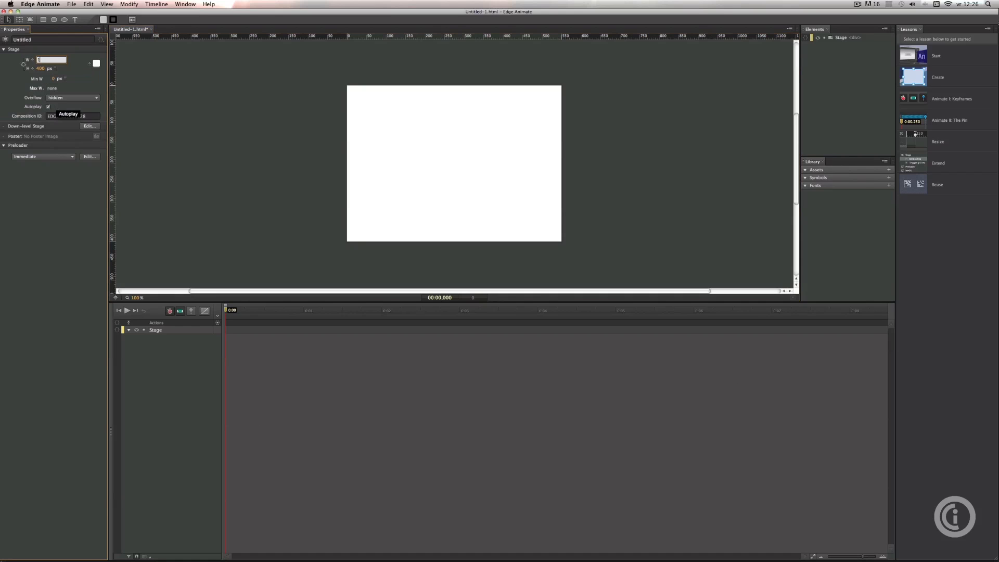
type("1000")
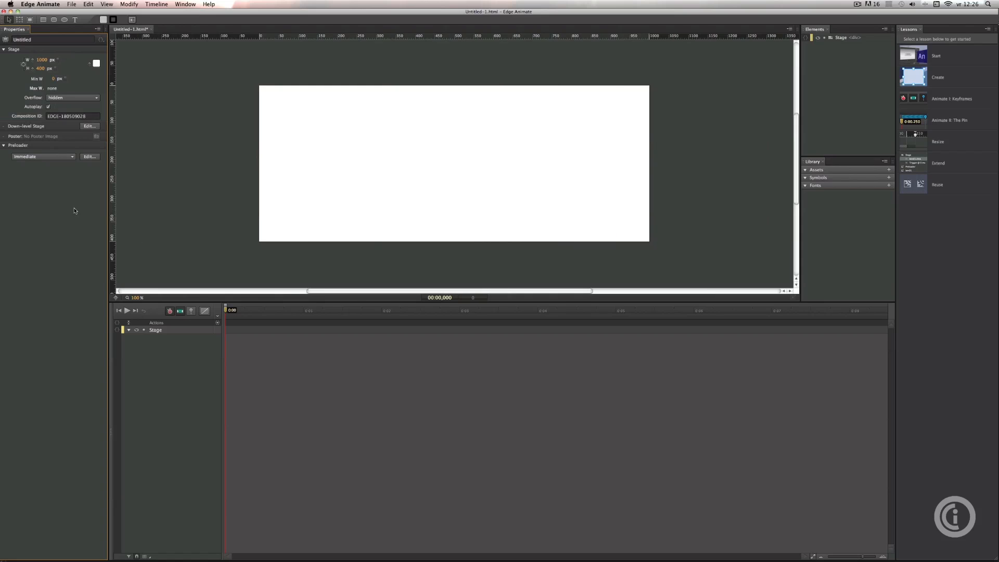
mouse_move(64, 274)
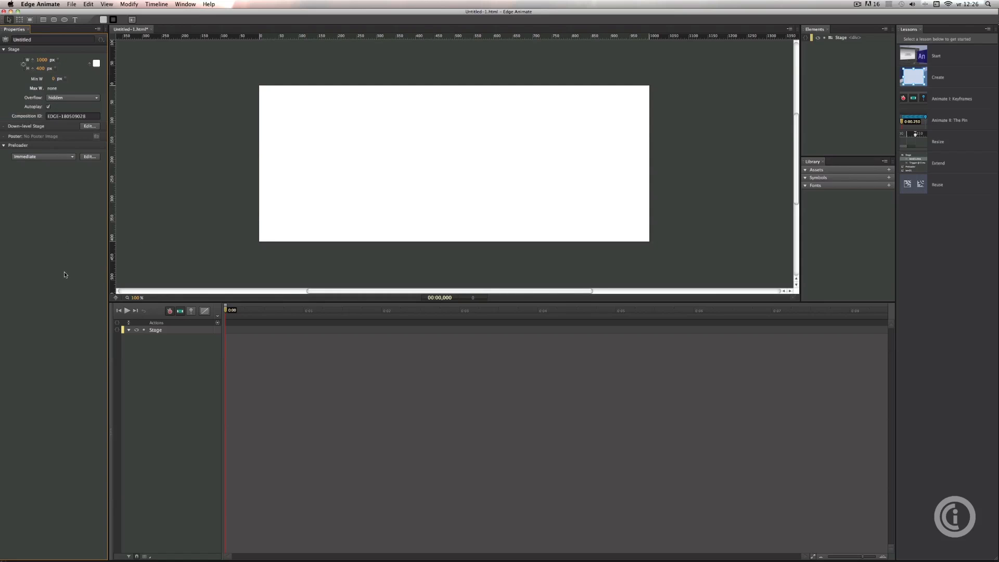
mouse_move(220, 167)
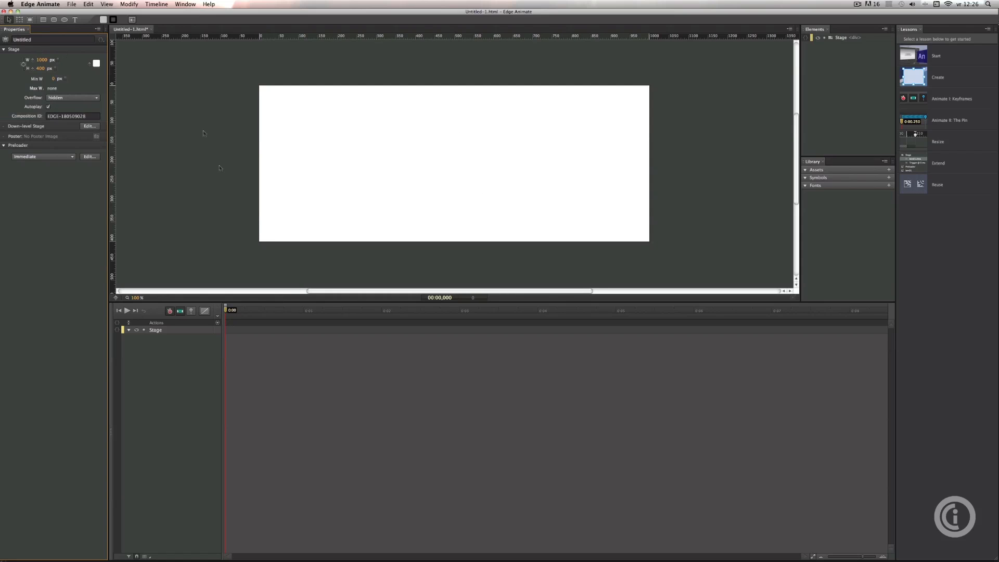
Import the six winter sport PNGs from tutorials_live, excluding the background image.
left_click(71, 4)
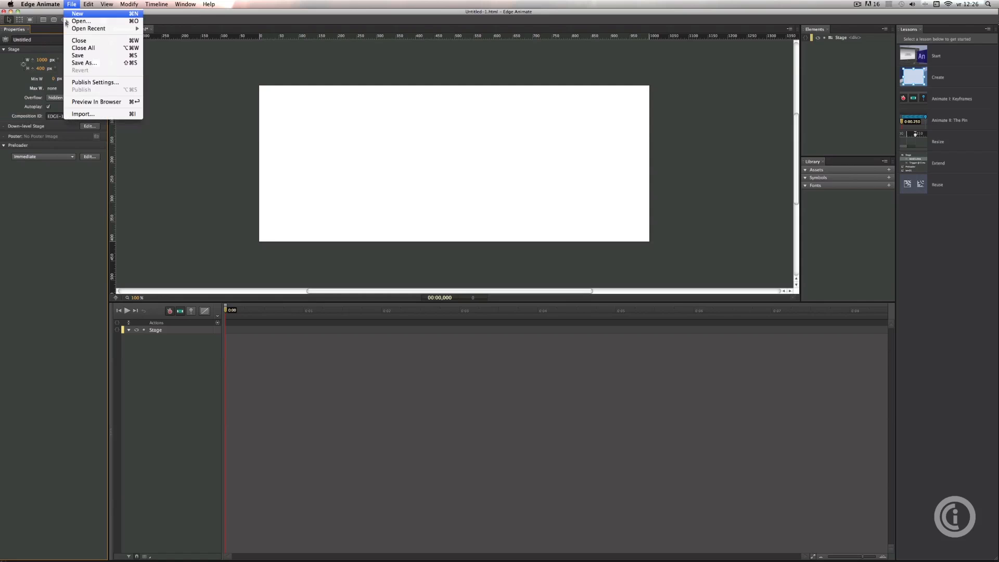
mouse_move(83, 113)
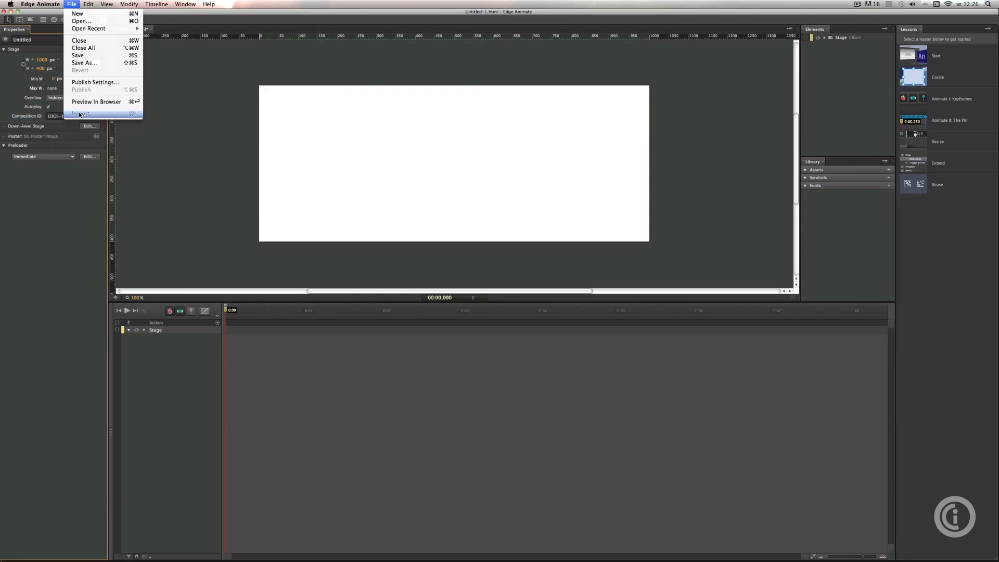
left_click(83, 114)
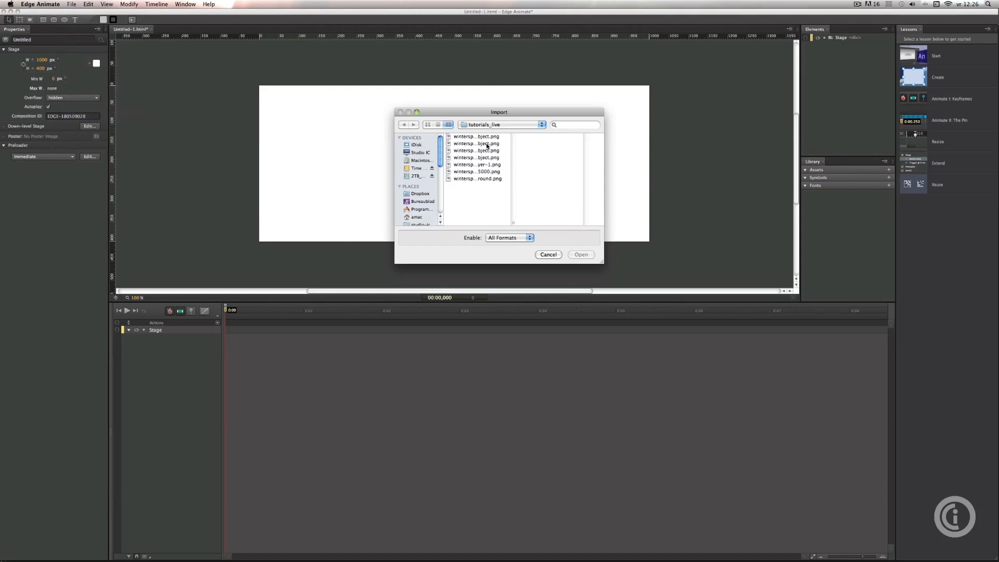
left_click(477, 137)
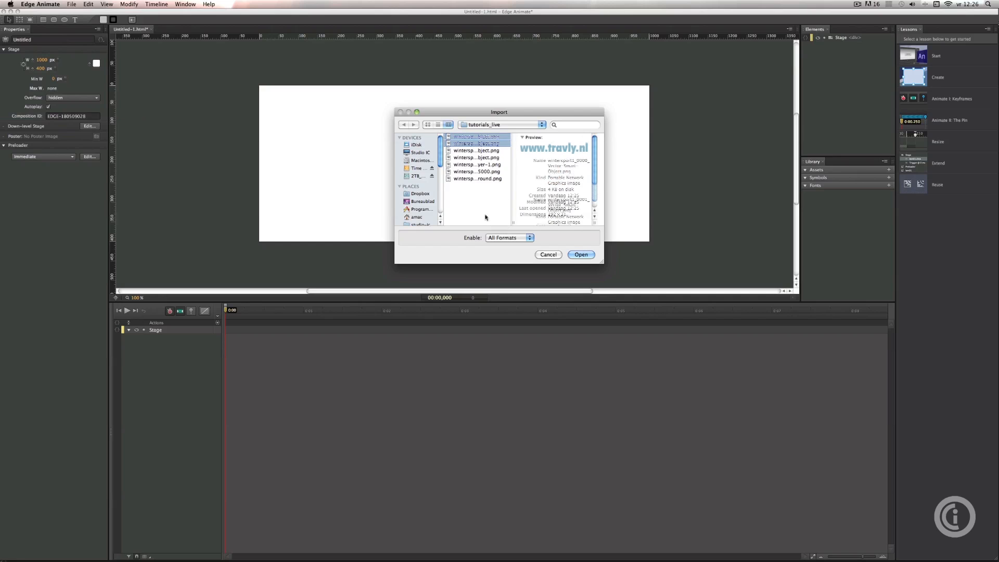
left_click(478, 172)
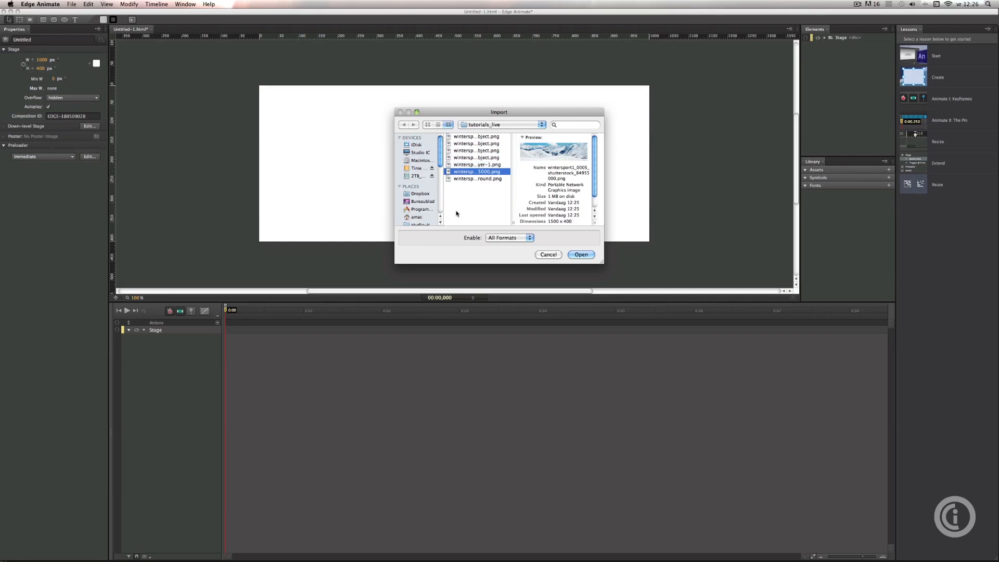
left_click(477, 179)
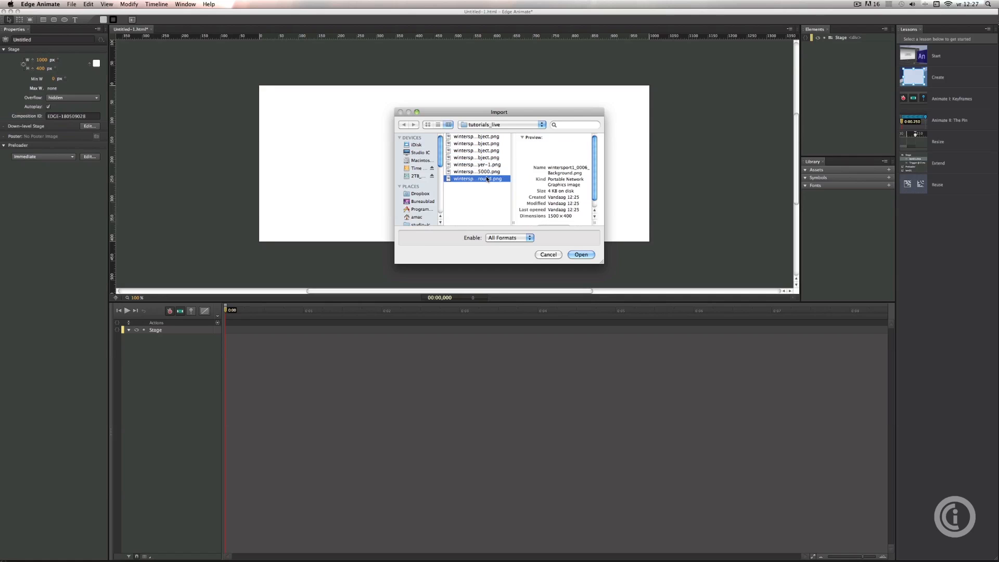
left_click(478, 171)
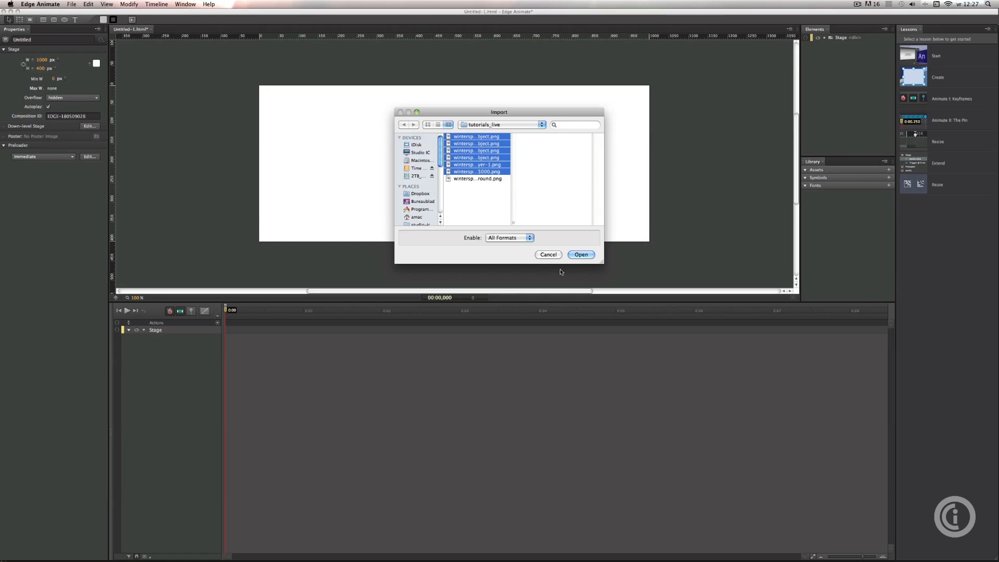
left_click(579, 254)
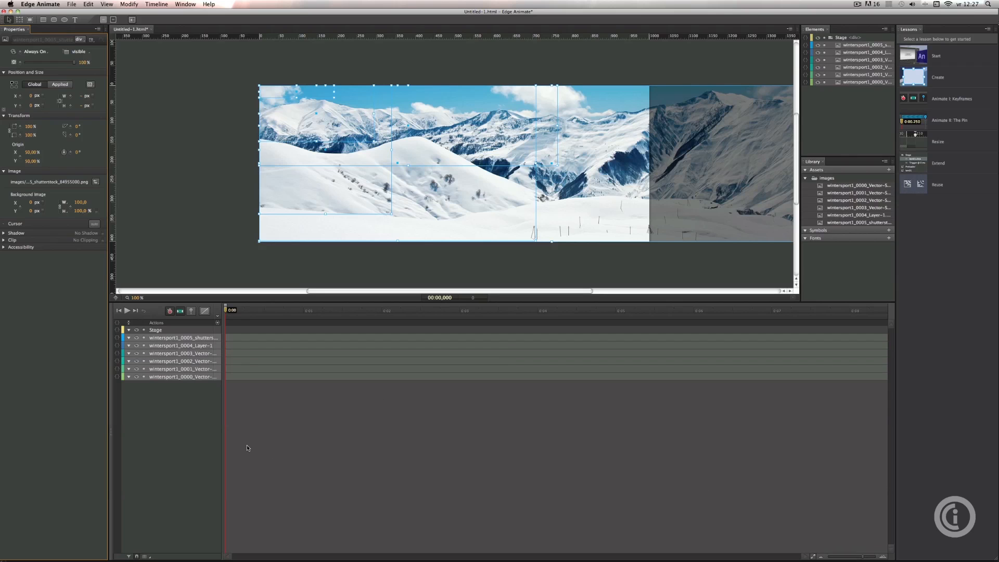
mouse_move(198, 322)
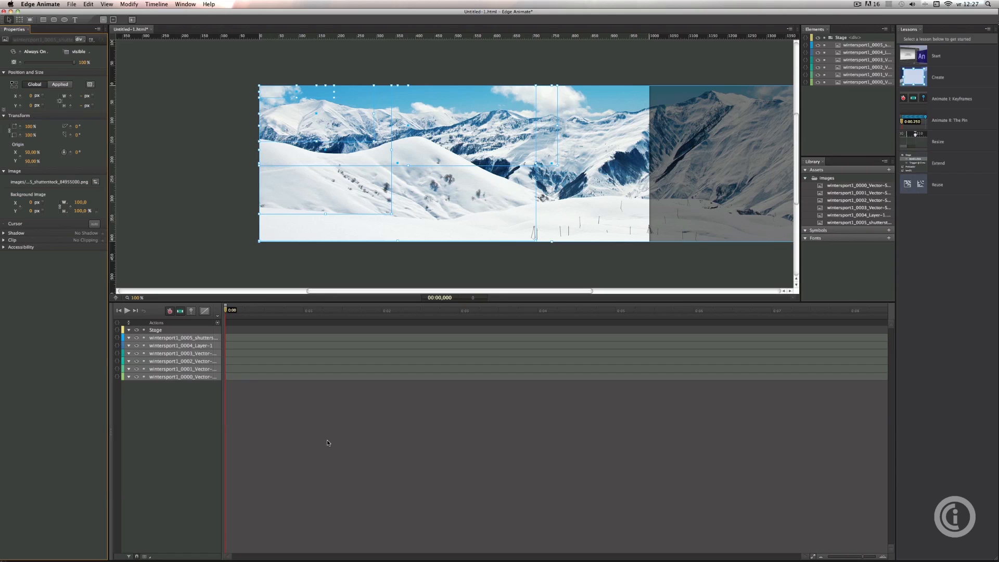
mouse_move(273, 422)
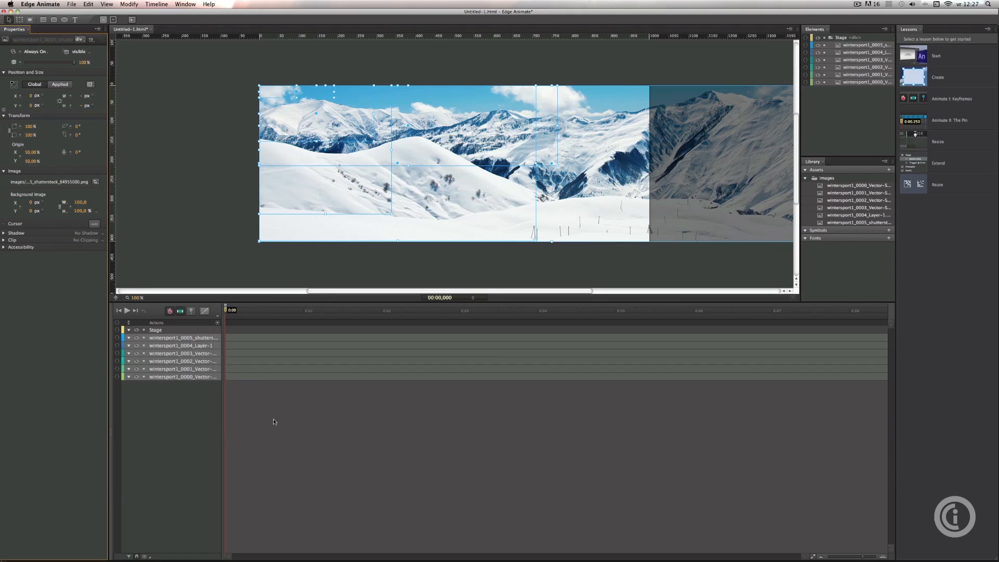
mouse_move(240, 434)
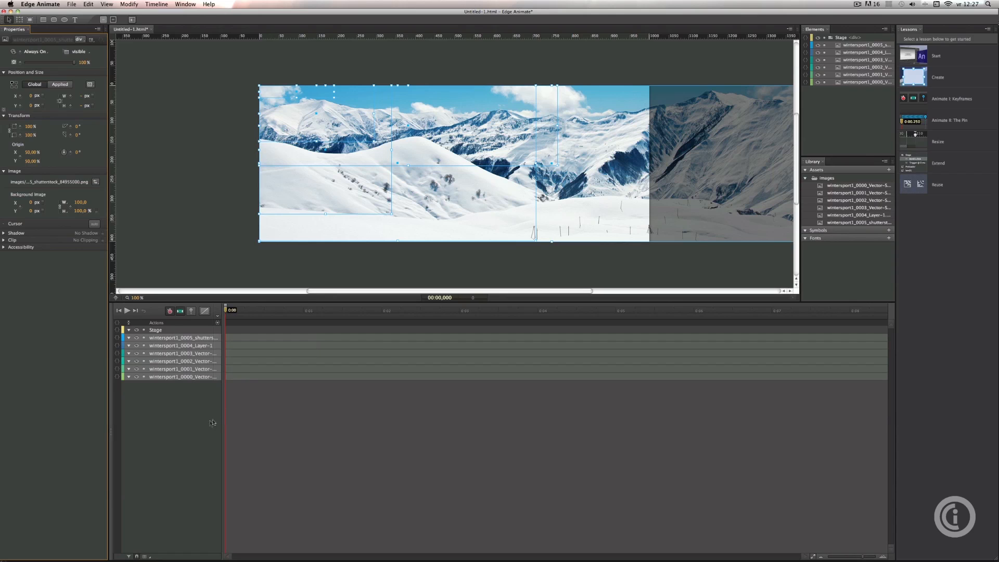
mouse_move(215, 405)
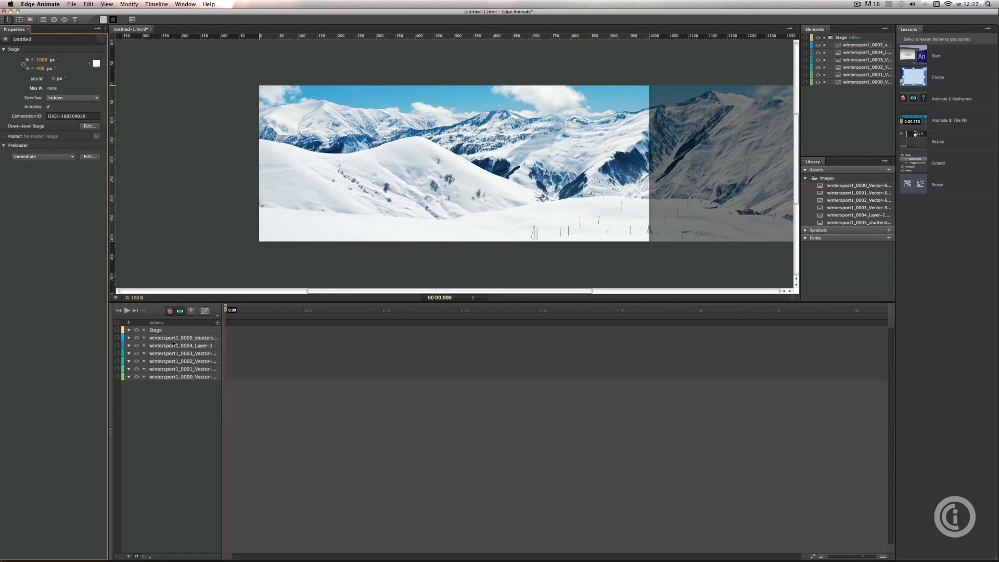
Restack the Elements panel layers so the shutterstock mountain photo is at the bottom.
left_click(184, 338)
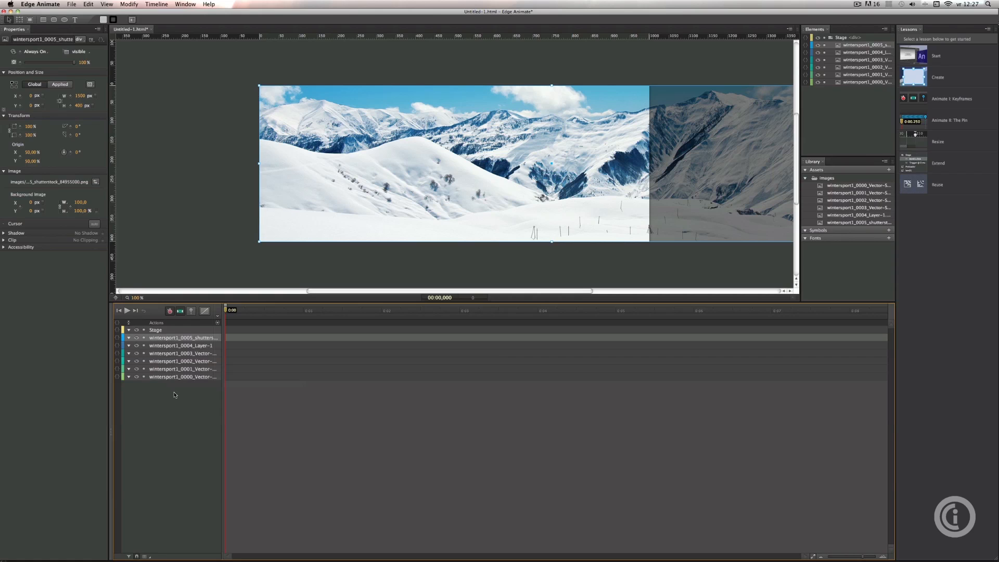
left_click(182, 345)
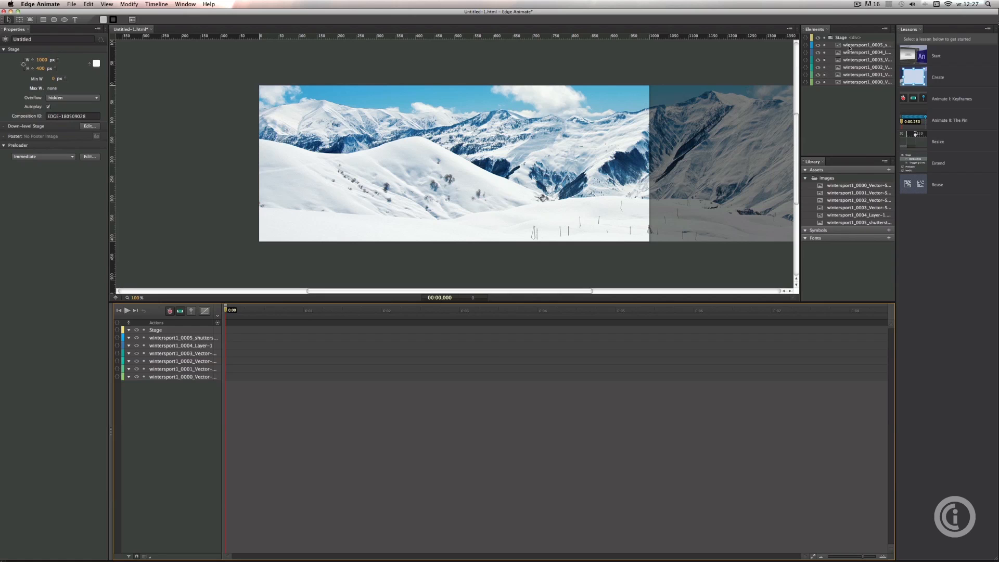
left_click(866, 45)
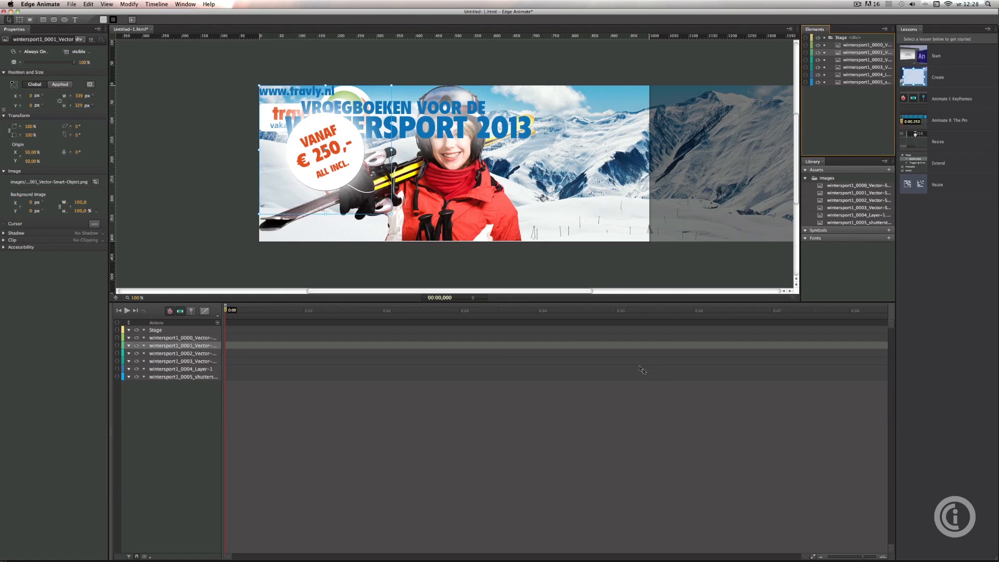
mouse_move(652, 367)
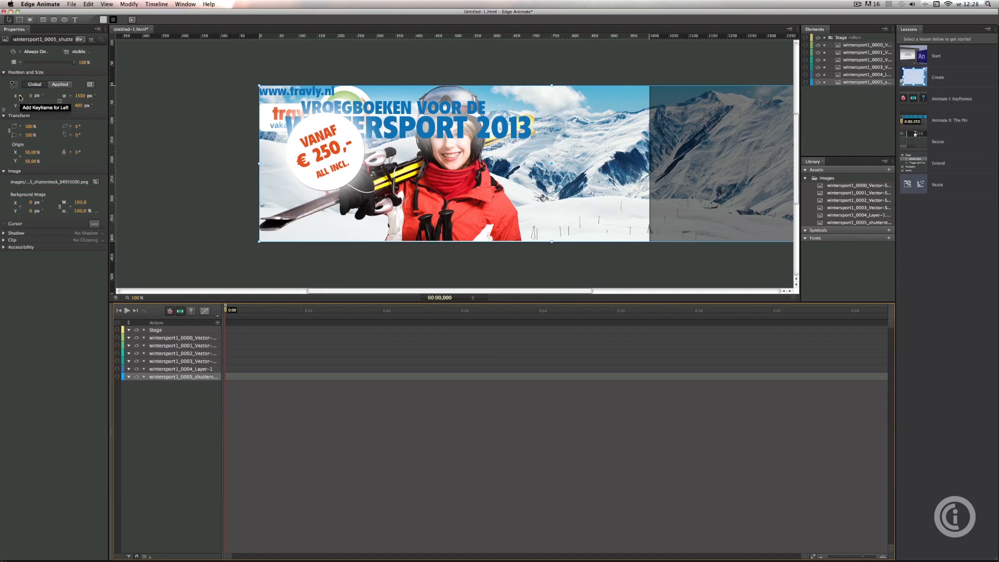
Keyframe the mountain photo's Left from 0 at 0 s to −50 px at 4 s.
left_click(13, 96)
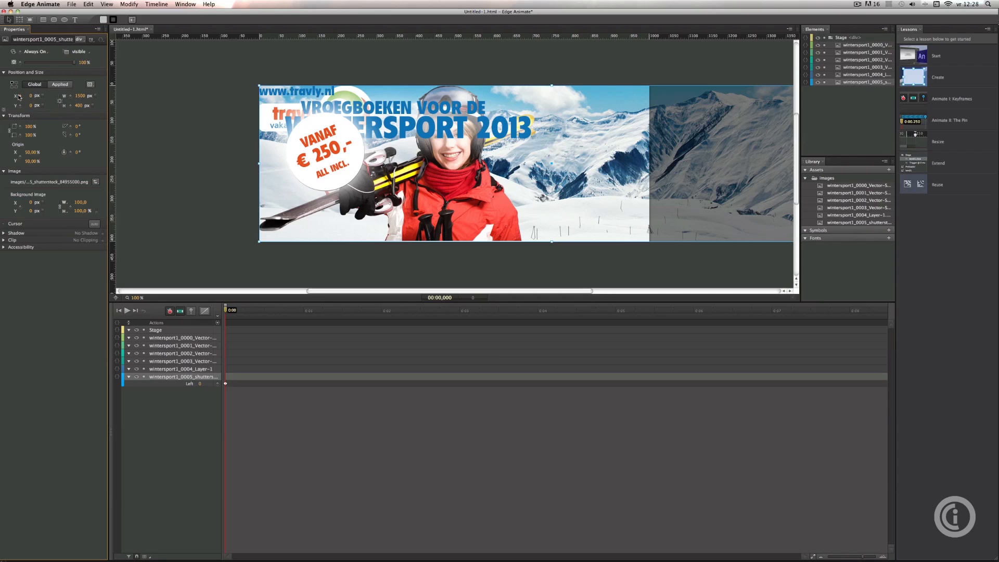
left_click(244, 310)
type("-50")
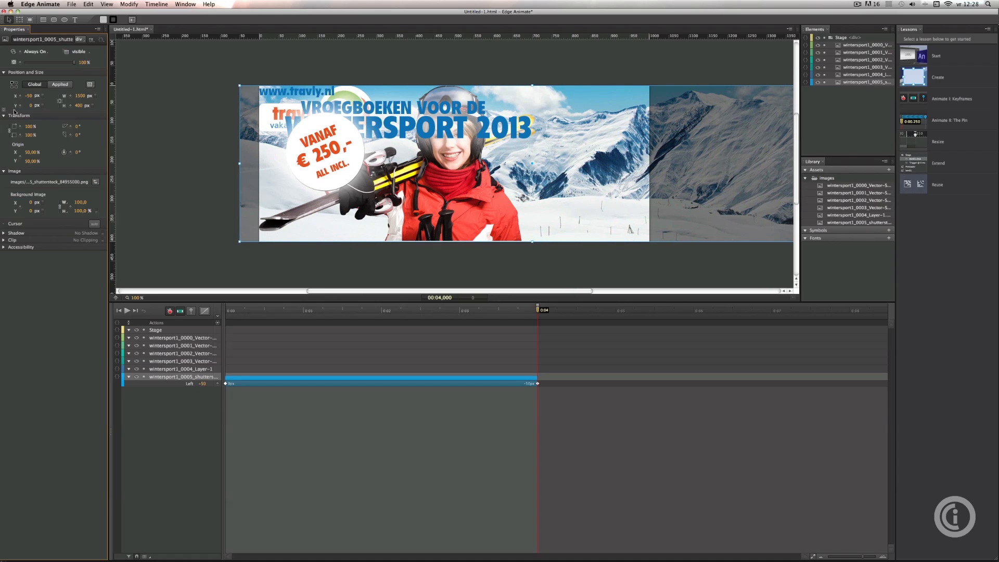
left_click_drag(542, 309, 484, 310)
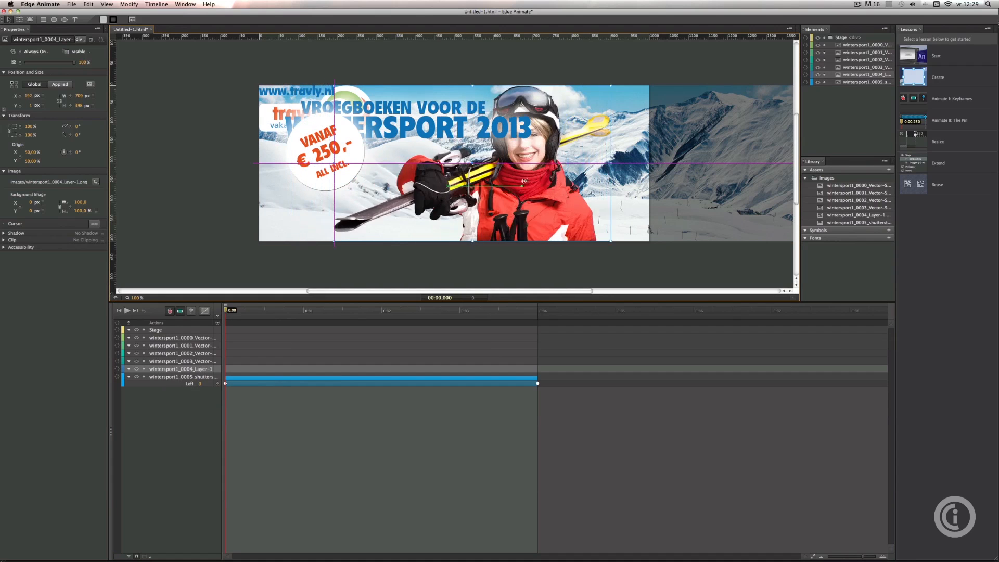
Keyframe the skier from off-stage right at 0 s to about 251 px by 4 s.
left_click_drag(471, 164, 519, 164)
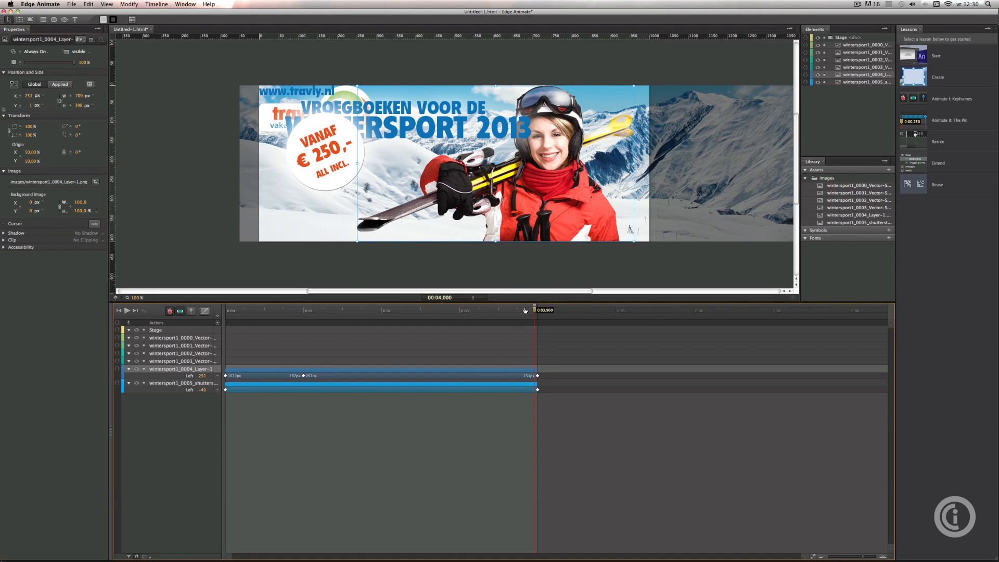
left_click_drag(534, 311, 438, 310)
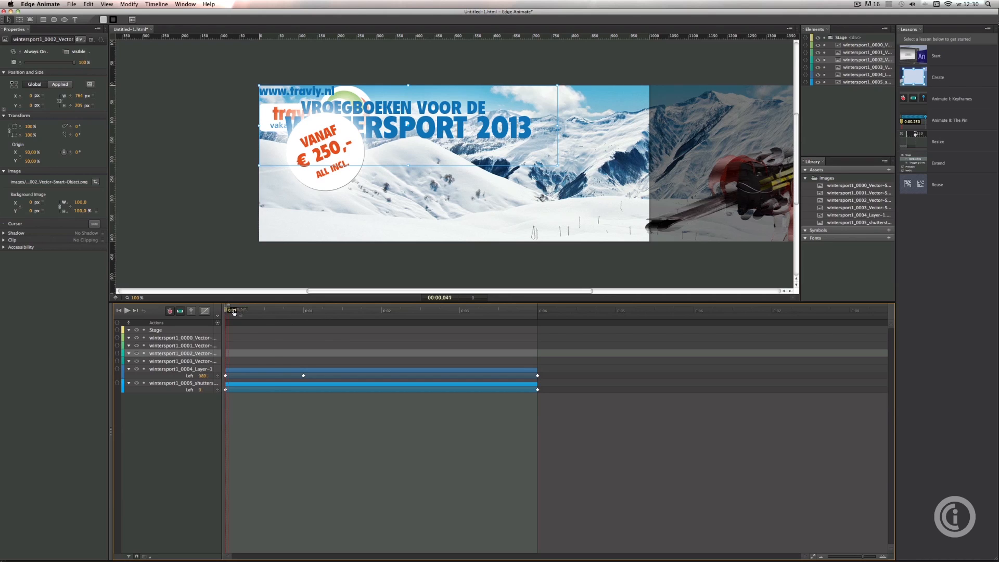
Keyframe the headline sliding in from beyond the left edge, landing at 1.5 s.
left_click(303, 310)
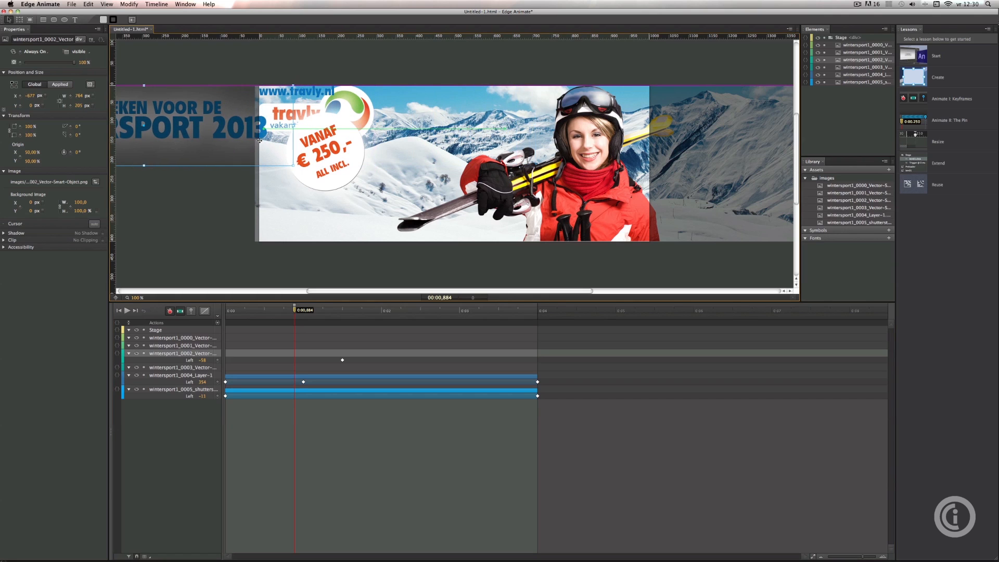
left_click_drag(260, 140, 238, 141)
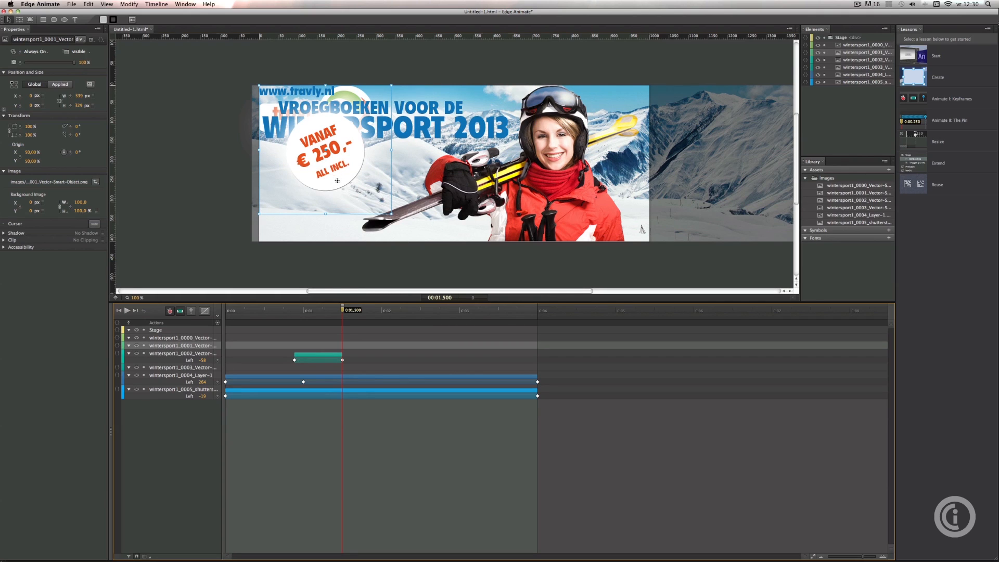
left_click_drag(337, 146, 333, 199)
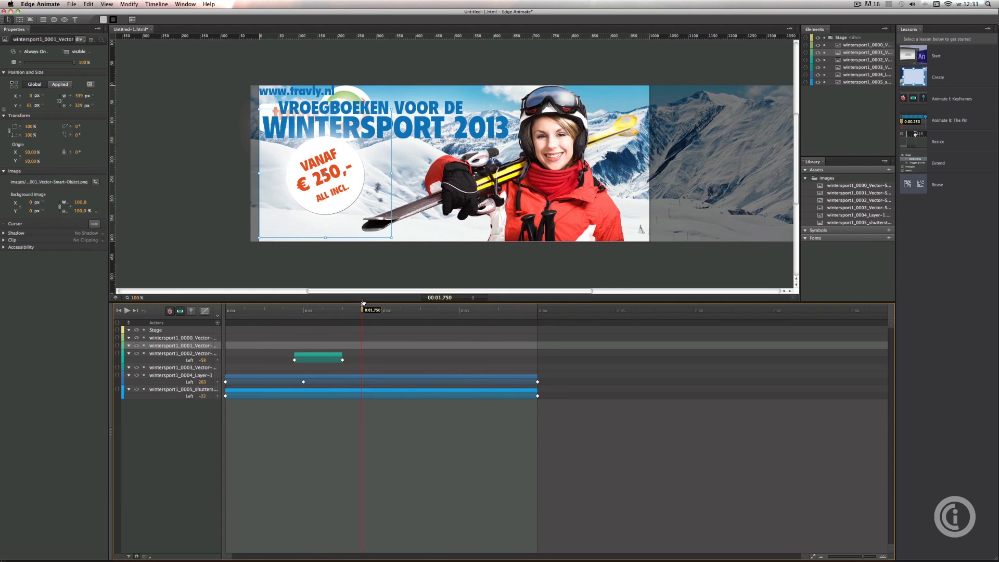
mouse_move(269, 205)
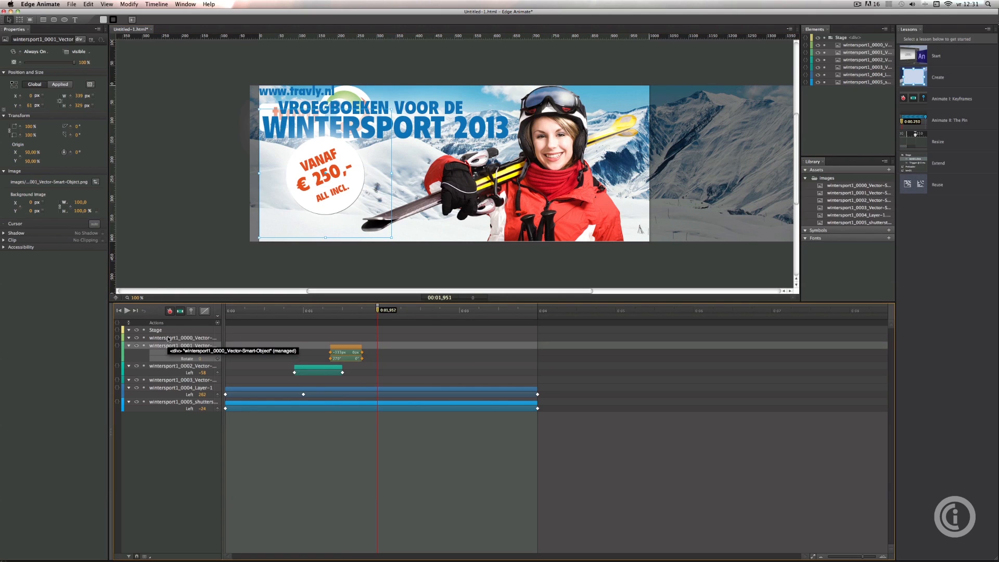
Select the Travly logo and drag it to the banner's lower right corner.
left_click(182, 380)
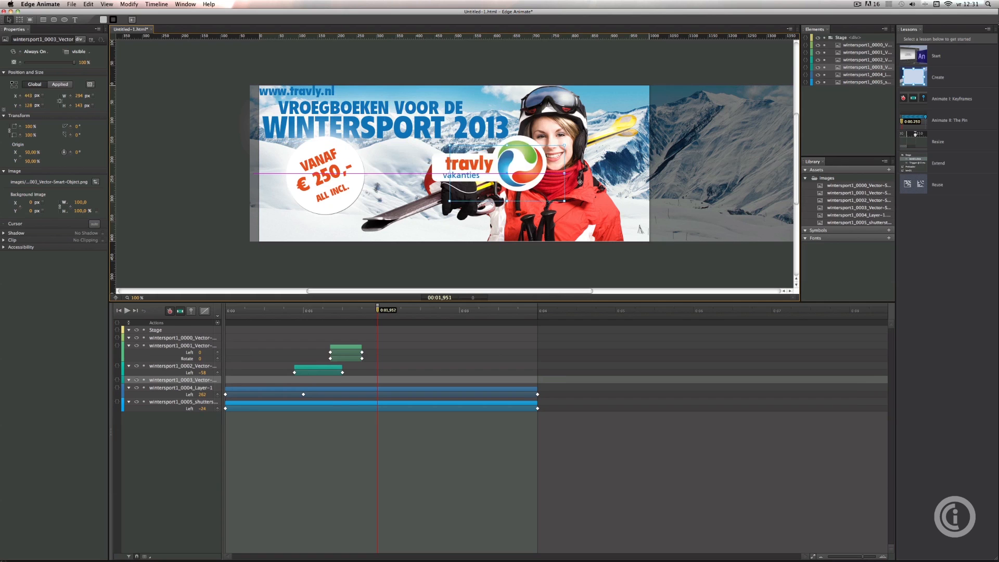
left_click_drag(500, 166, 567, 201)
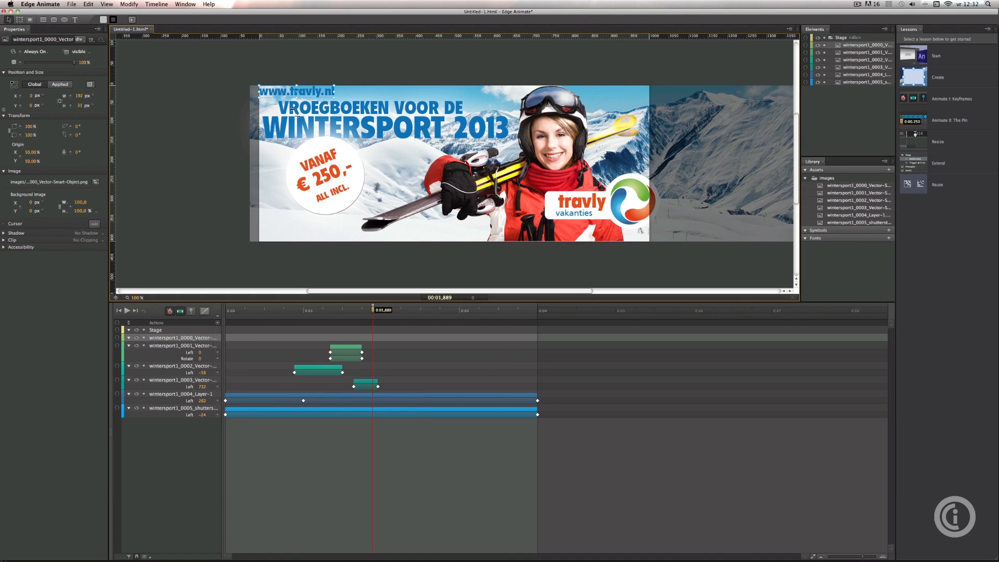
left_click_drag(293, 91, 300, 228)
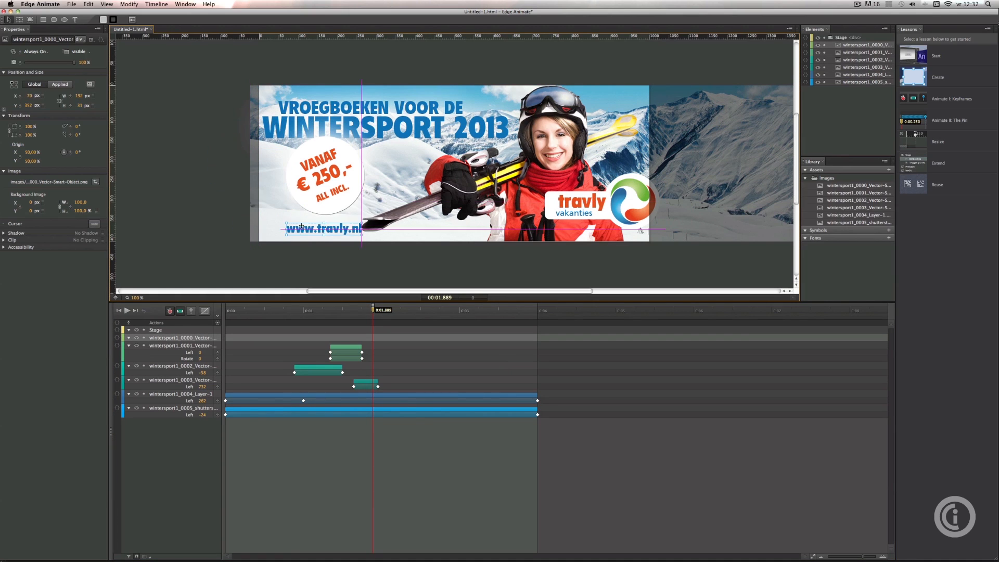
left_click_drag(324, 228, 310, 224)
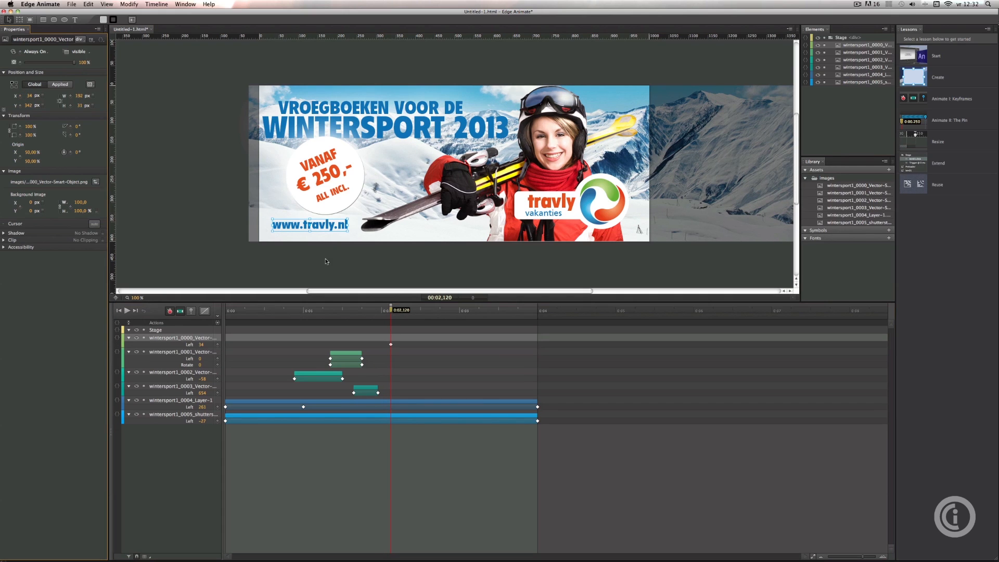
left_click_drag(391, 310, 368, 310)
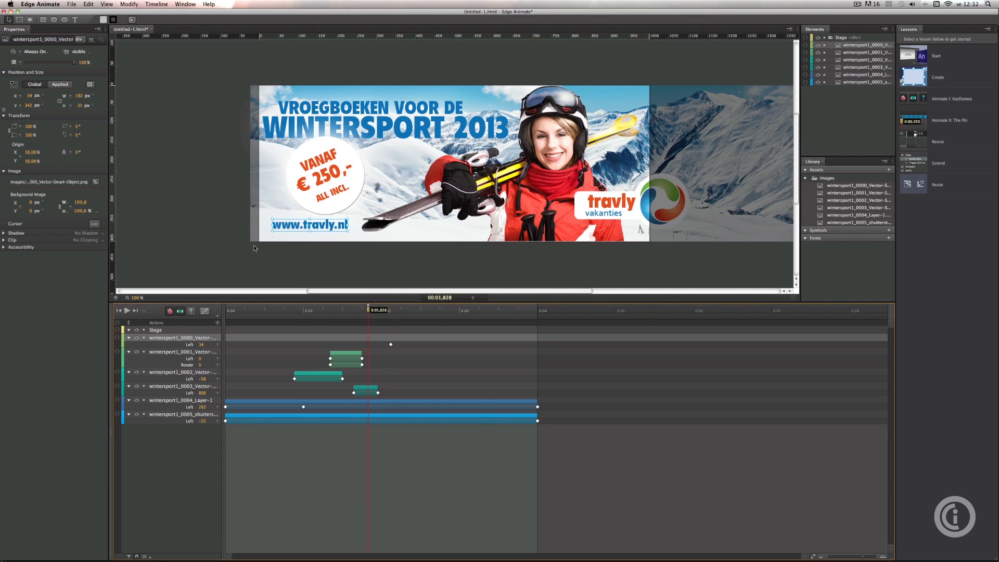
left_click_drag(310, 224, 200, 224)
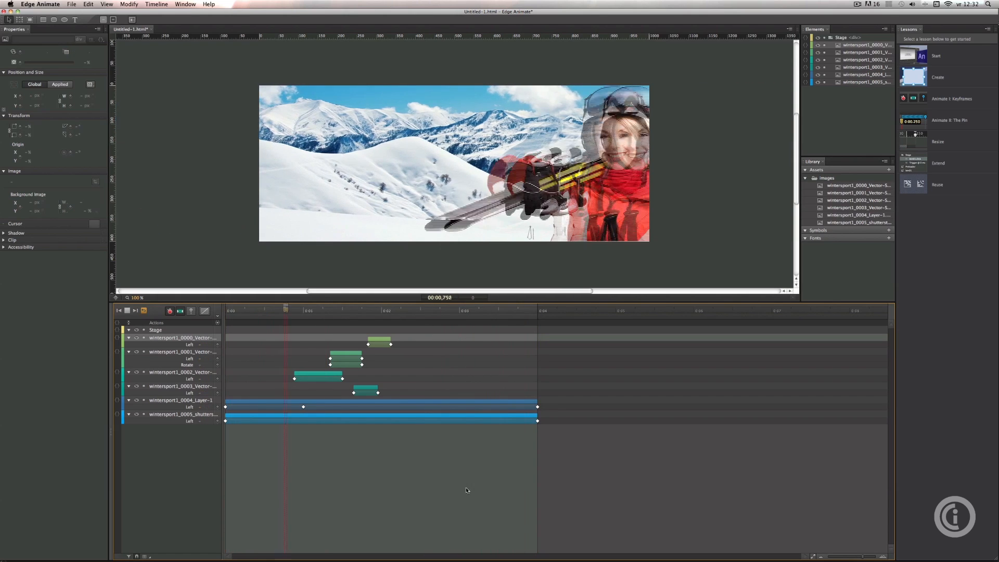
Stop the animation preview midway, around 1.4 seconds.
left_click(440, 311)
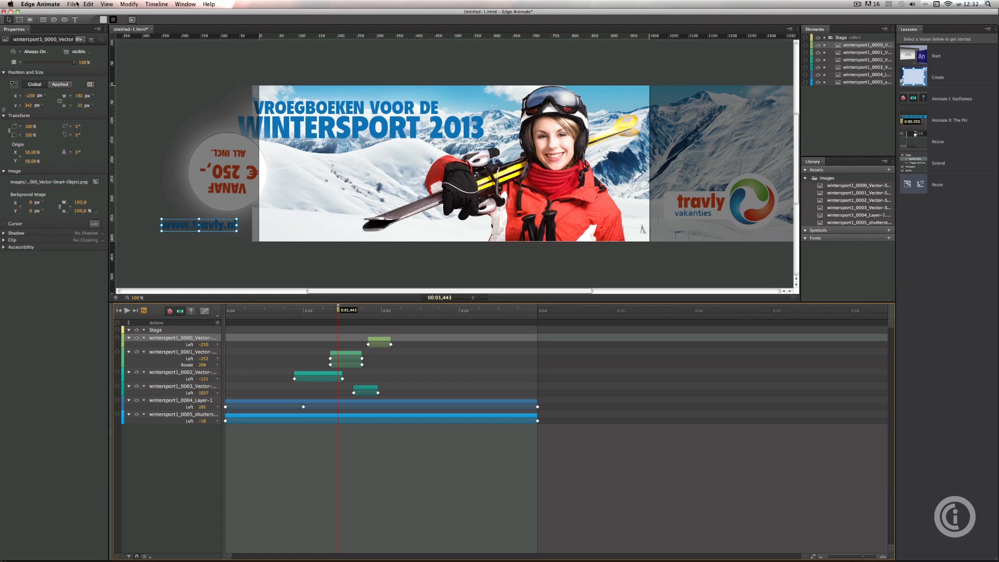
Save the banner as wintersports1.html in the tutorials_live folder.
left_click(71, 4)
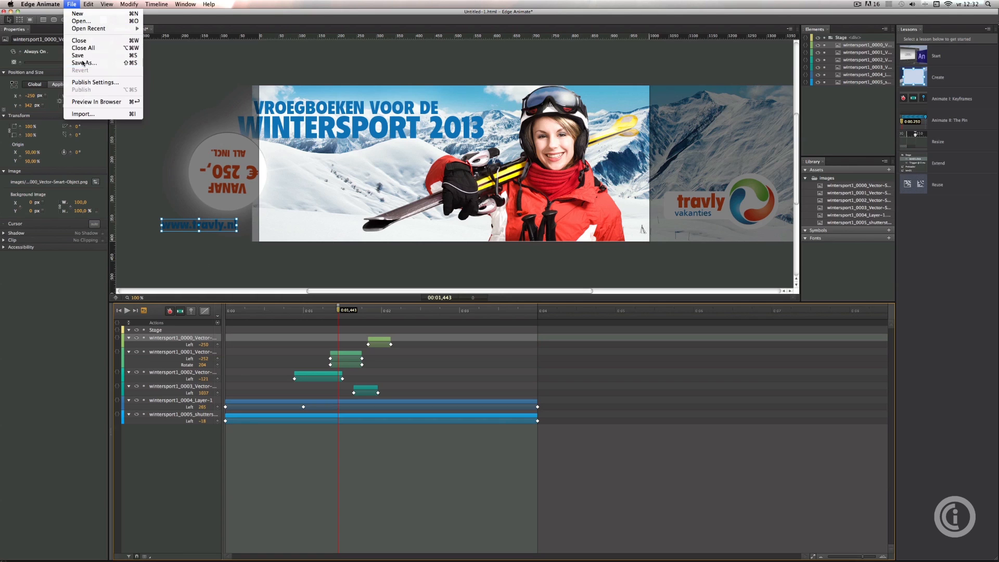
left_click(83, 63)
type("wintersports1.html")
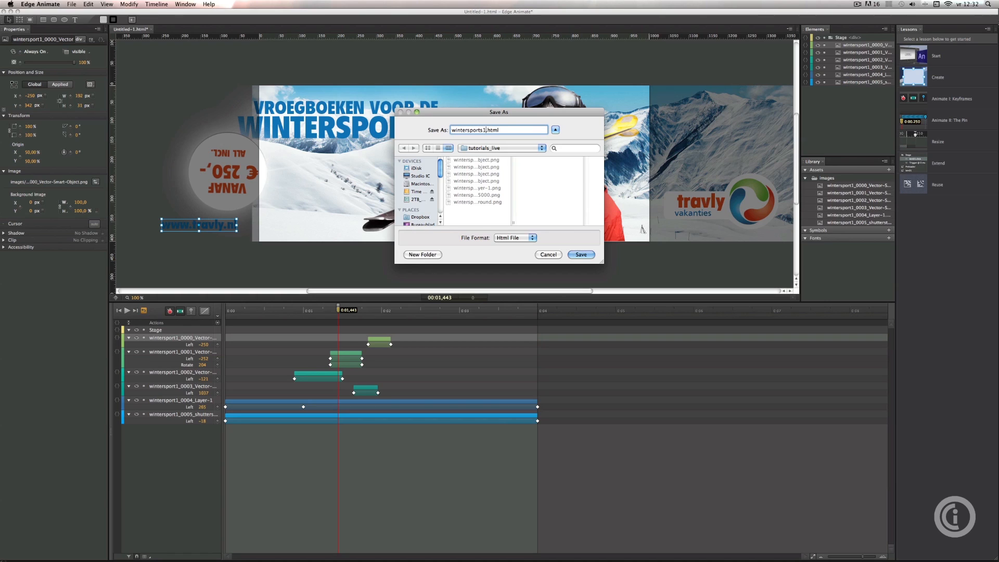
left_click(579, 255)
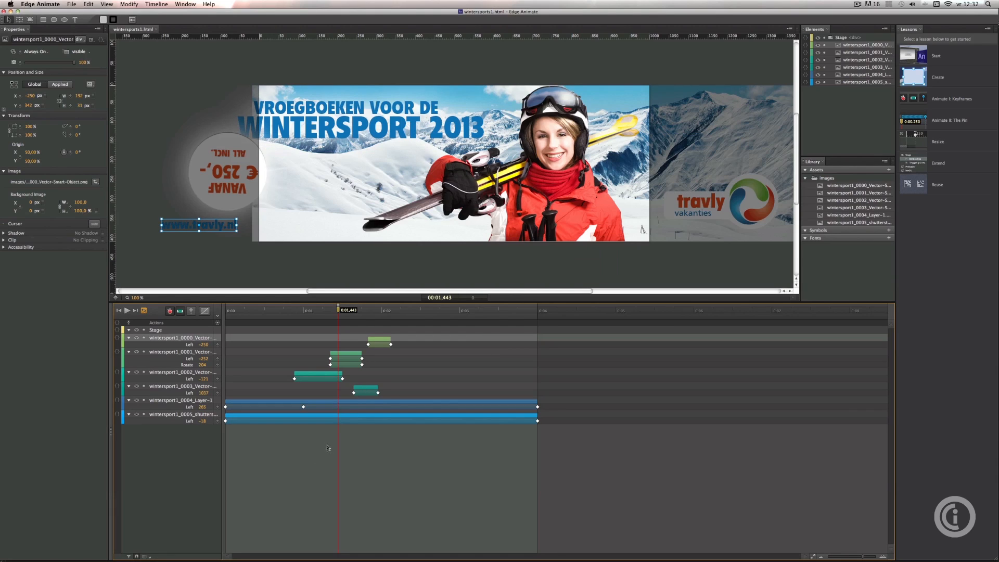
left_click(71, 4)
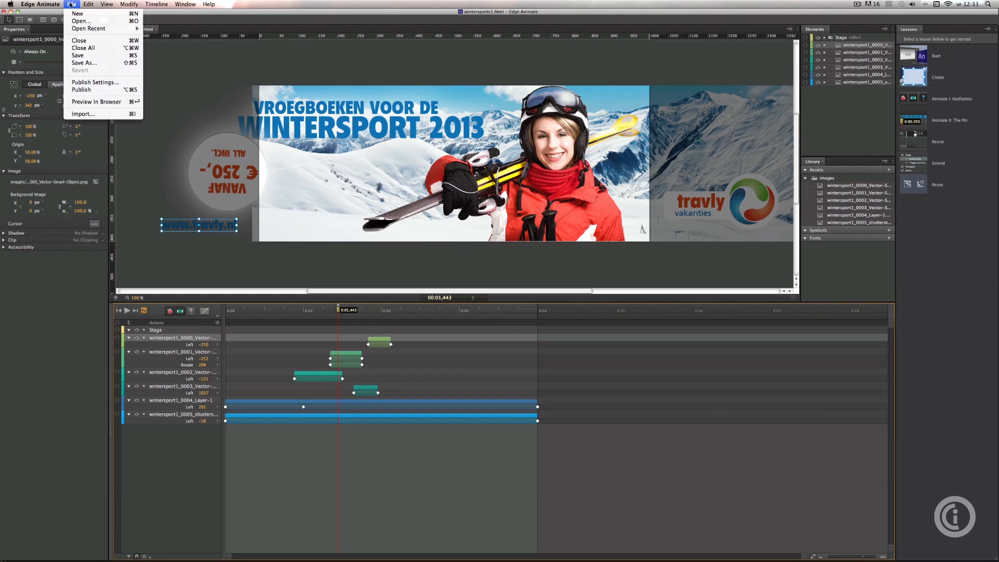
mouse_move(81, 89)
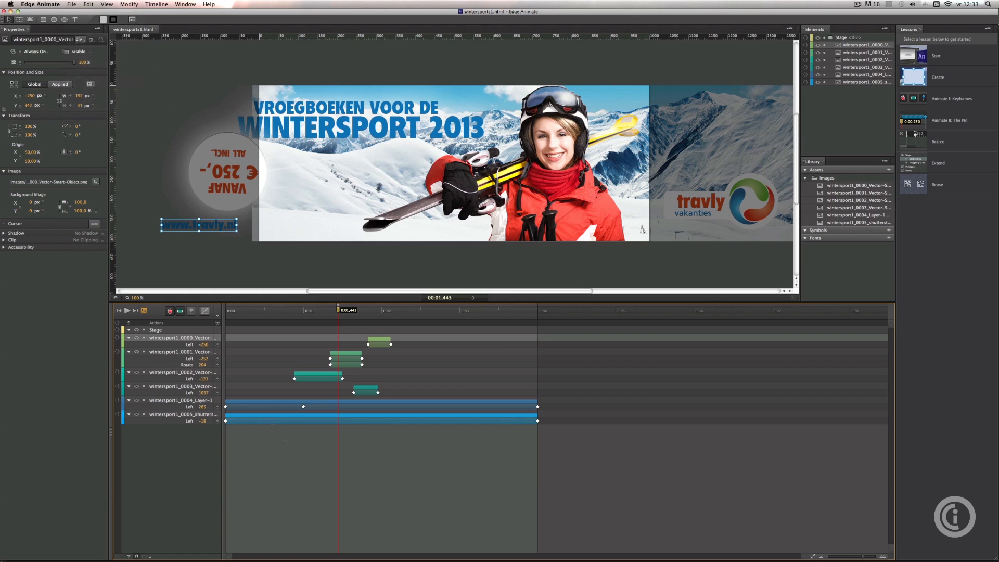
mouse_move(282, 451)
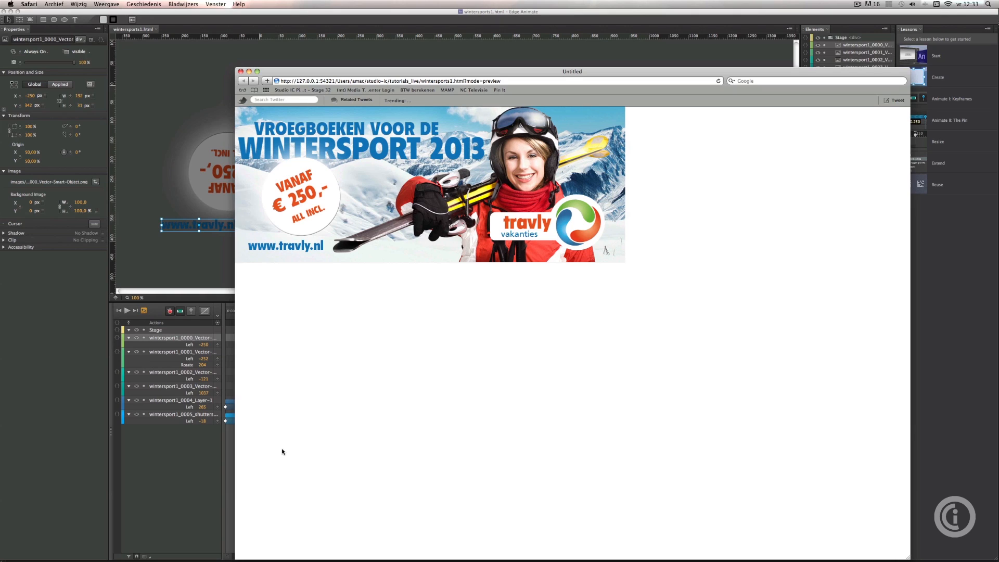
mouse_move(386, 349)
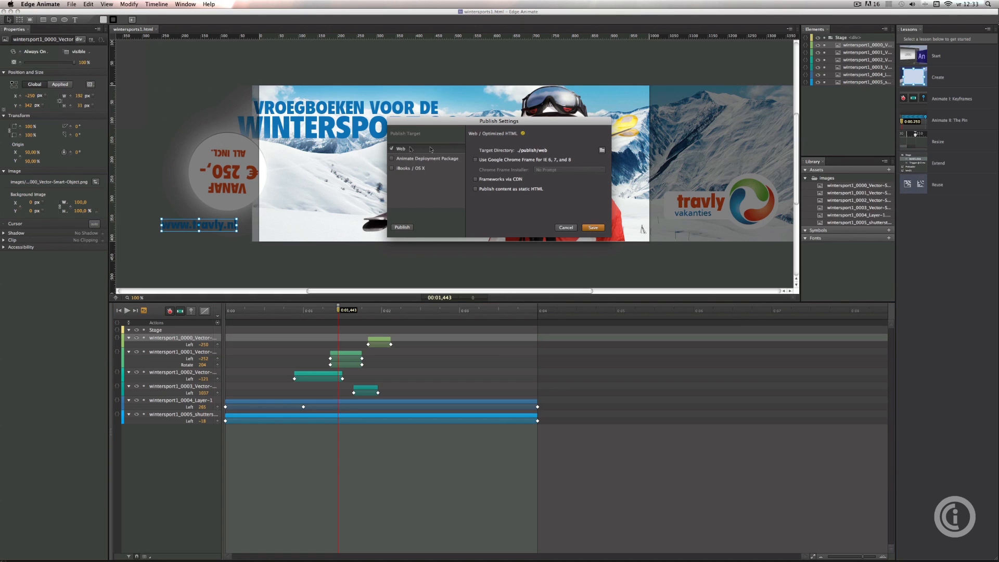
Enable Google Chrome Frame for IE 6–8, save publish settings, and publish.
left_click(475, 159)
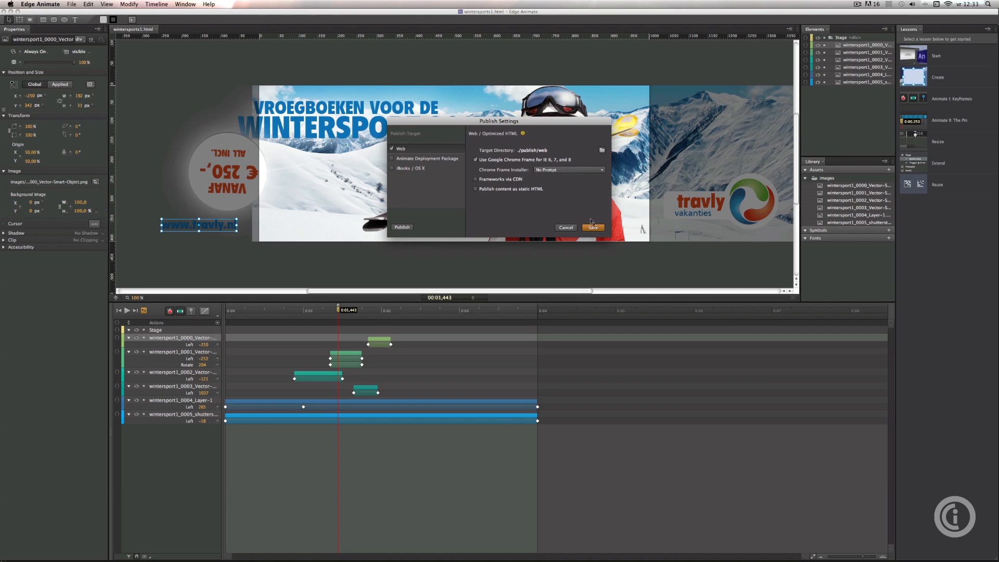
left_click(592, 227)
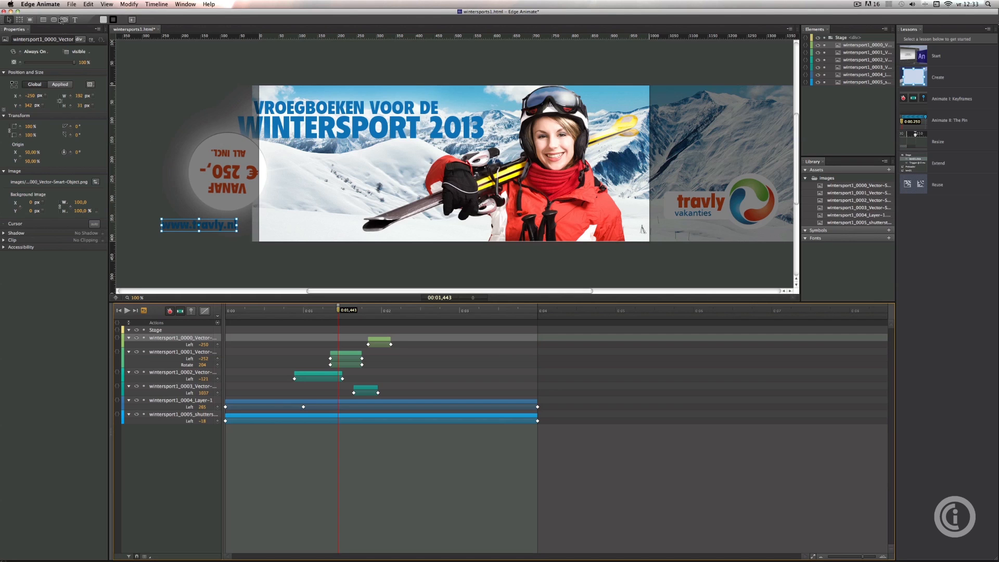
left_click(72, 4)
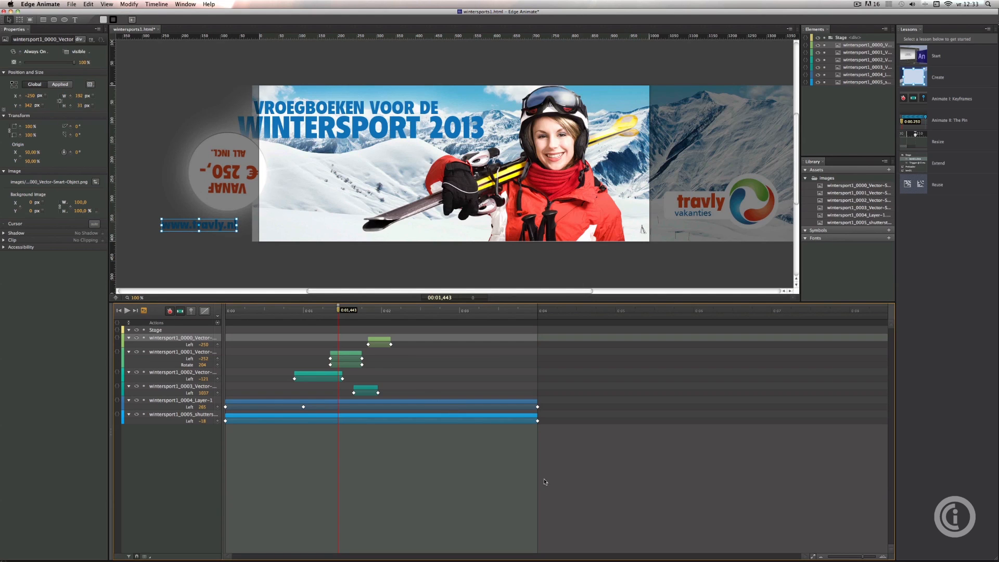
mouse_move(482, 329)
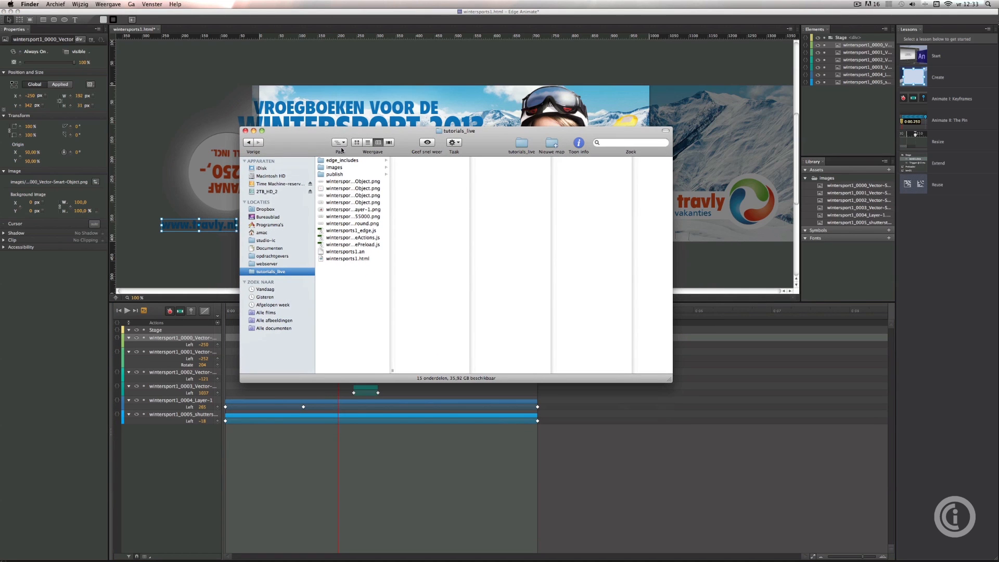
mouse_move(311, 202)
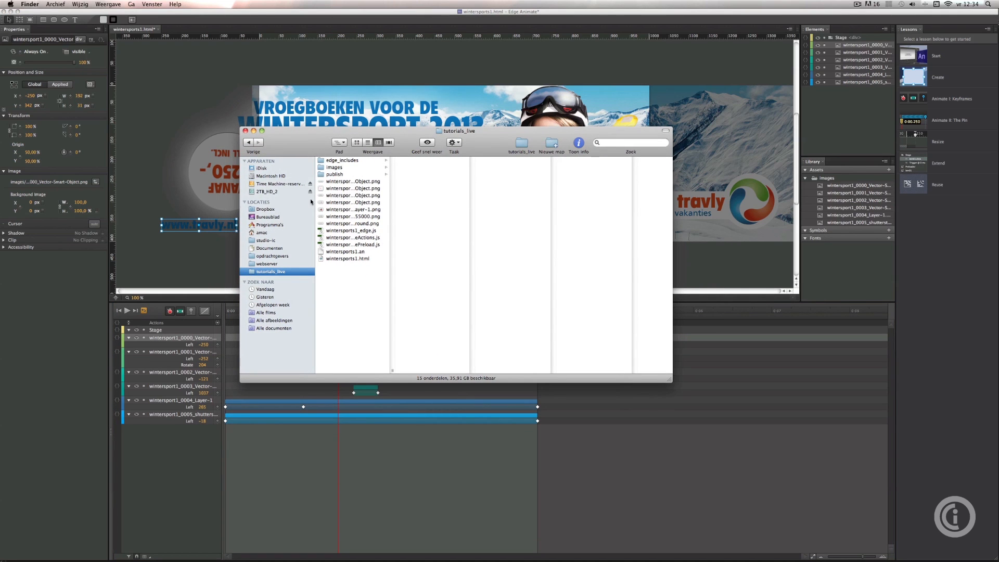
mouse_move(318, 199)
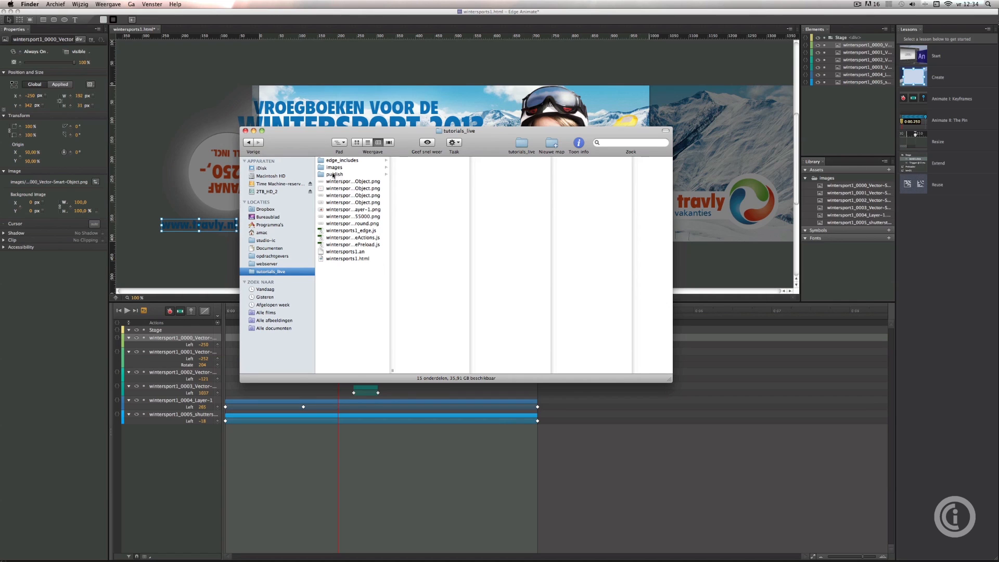
Browse publish/web in Finder, inspecting the images and edge_includes folders.
left_click(334, 173)
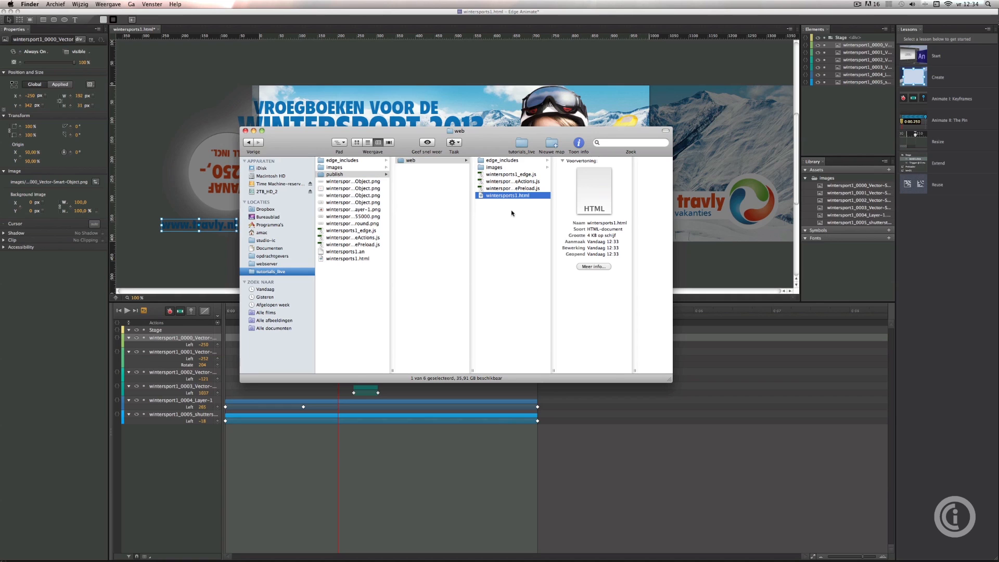
mouse_move(502, 203)
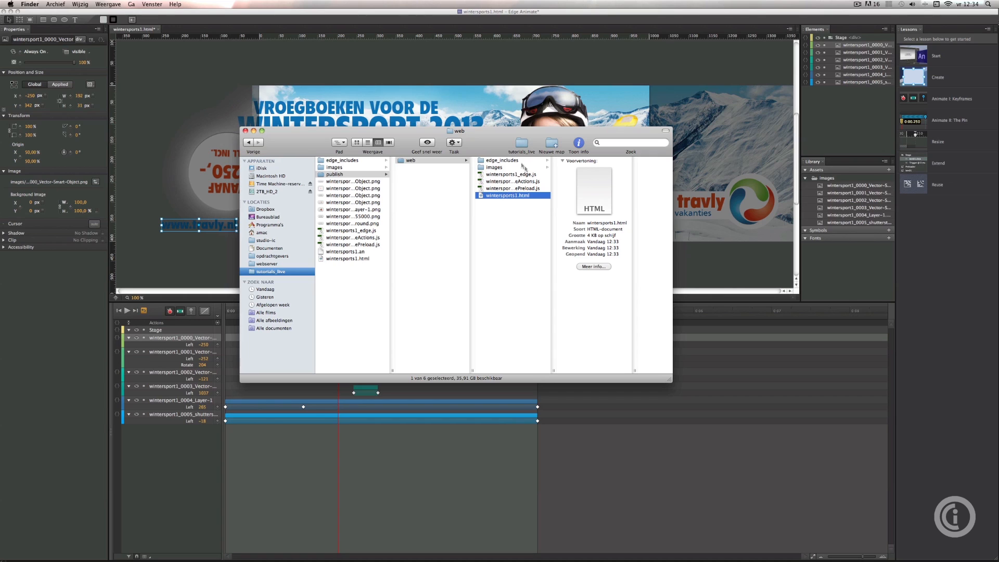
left_click(502, 159)
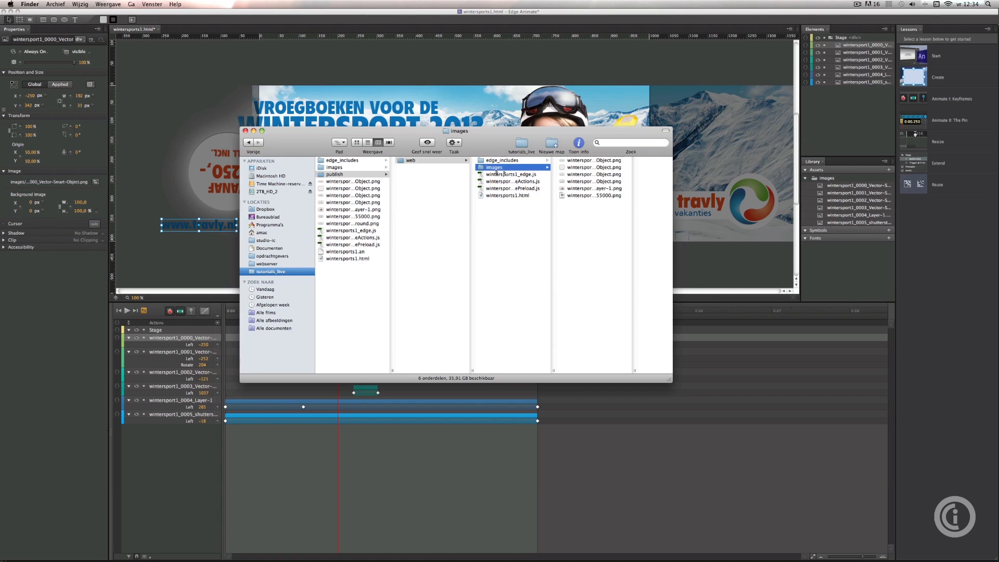
left_click(502, 160)
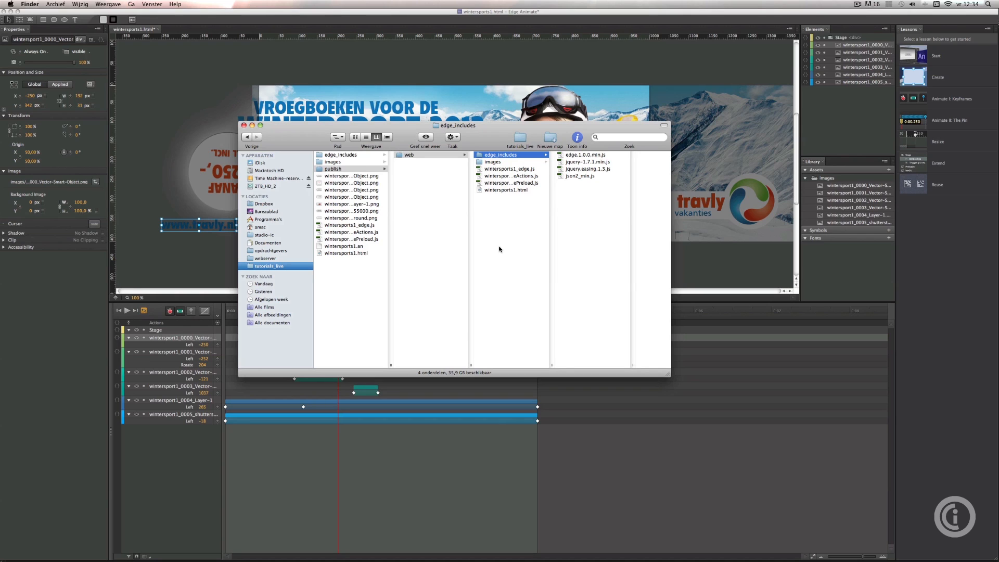
mouse_move(490, 223)
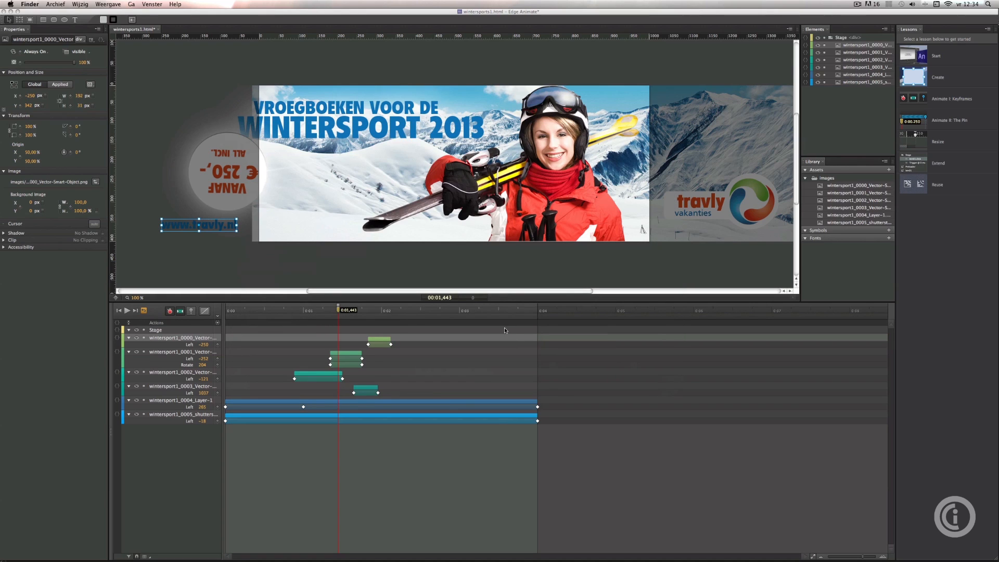
mouse_move(353, 282)
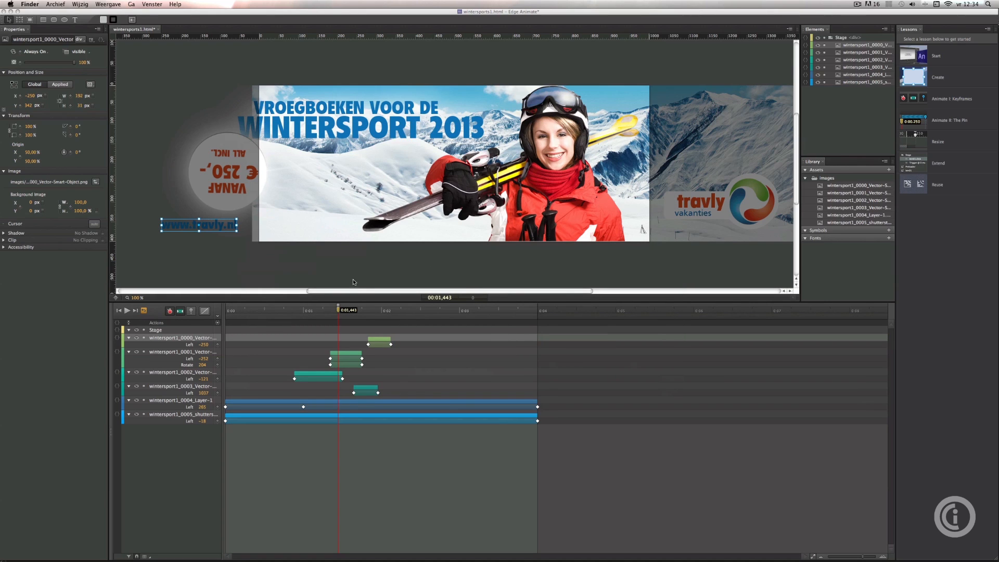